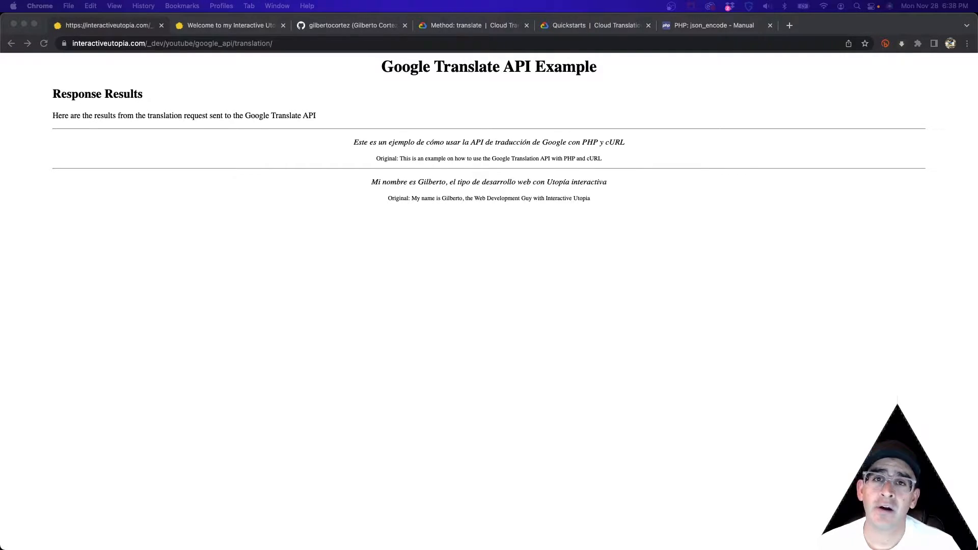
{"action": "mouse_move", "coordinate": [939, 252]}
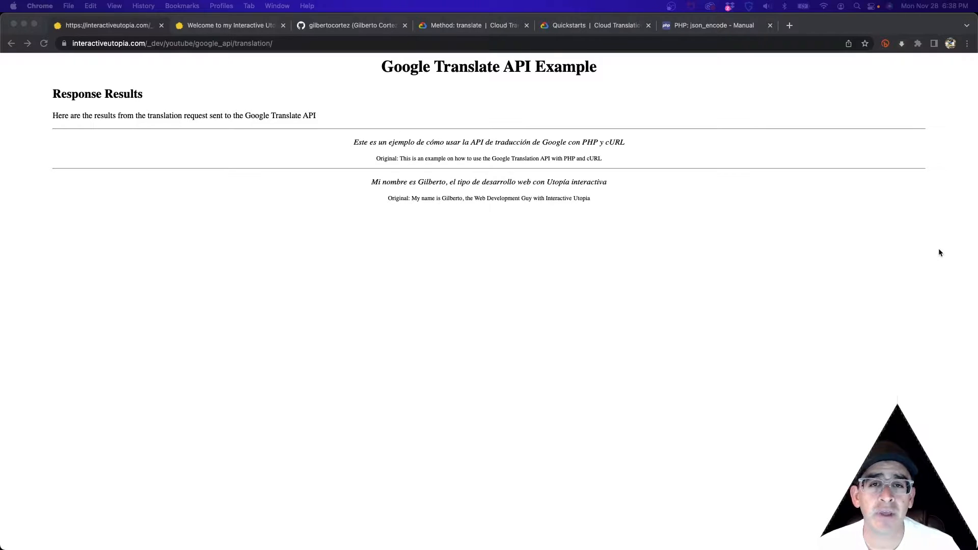
{"action": "mouse_move", "coordinate": [811, 233]}
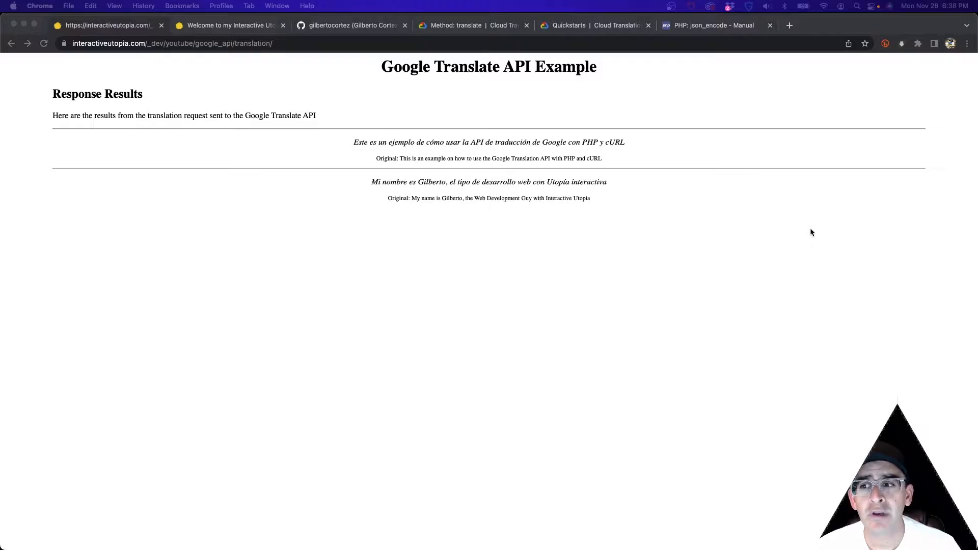
{"action": "mouse_move", "coordinate": [340, 121]}
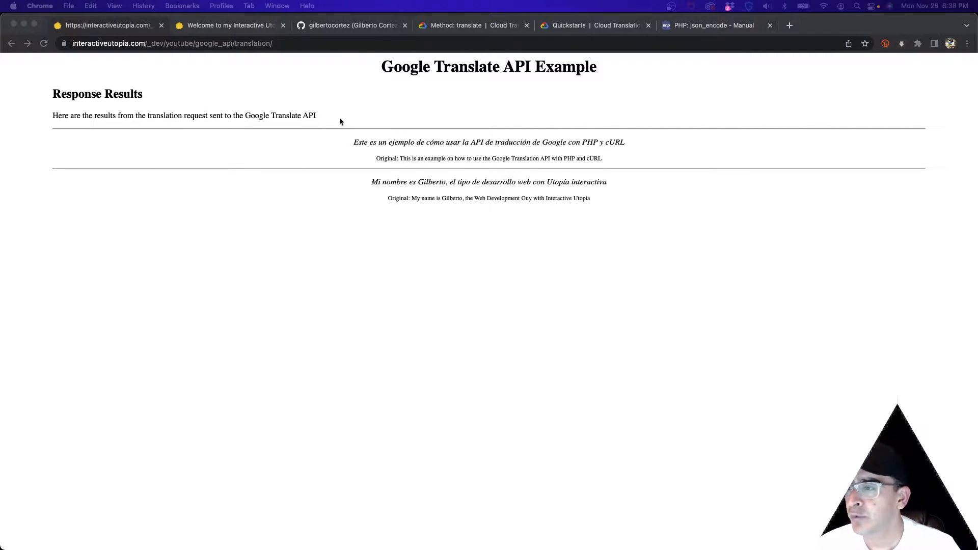
{"action": "mouse_move", "coordinate": [583, 160]}
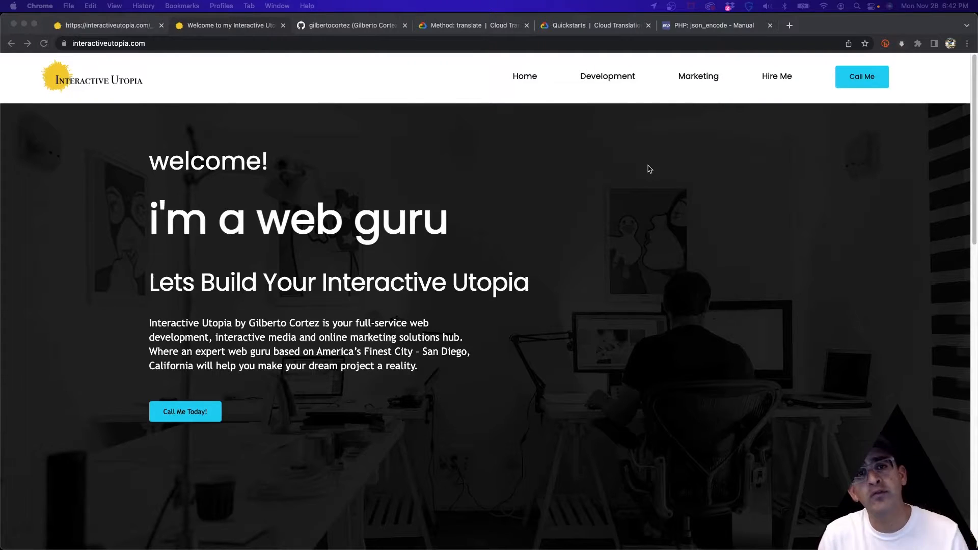
{"action": "mouse_move", "coordinate": [468, 96]}
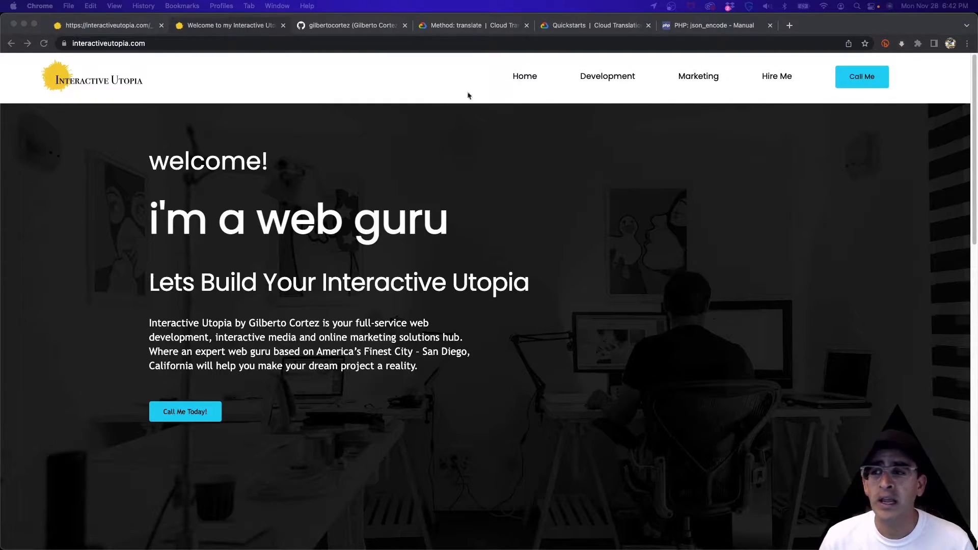
Bring up the GitHub profile page with its pinned repositories in Chrome
{"action": "left_click", "coordinate": [349, 26]}
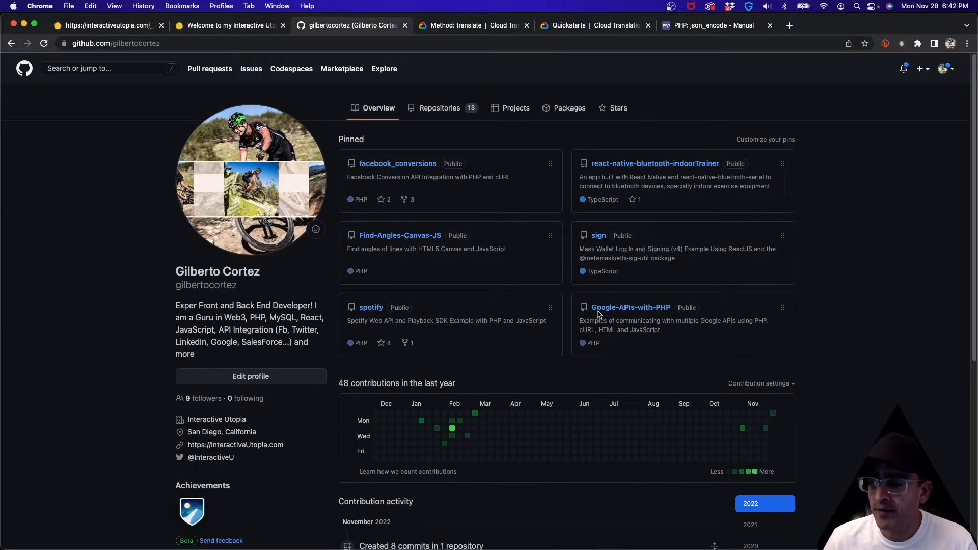
{"action": "mouse_move", "coordinate": [629, 307]}
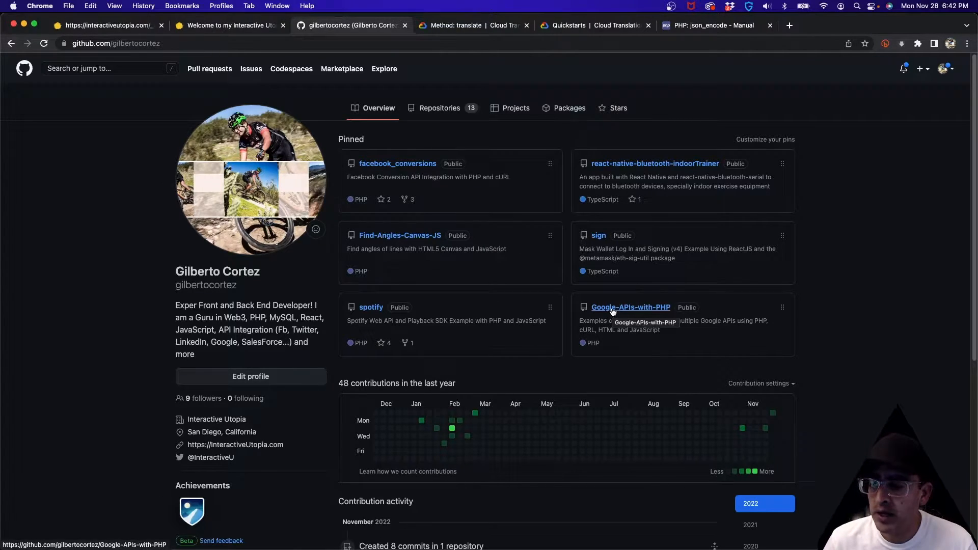
Open the pinned Google-APIs-with-PHP repository to see its folder listing
{"action": "left_click", "coordinate": [629, 307]}
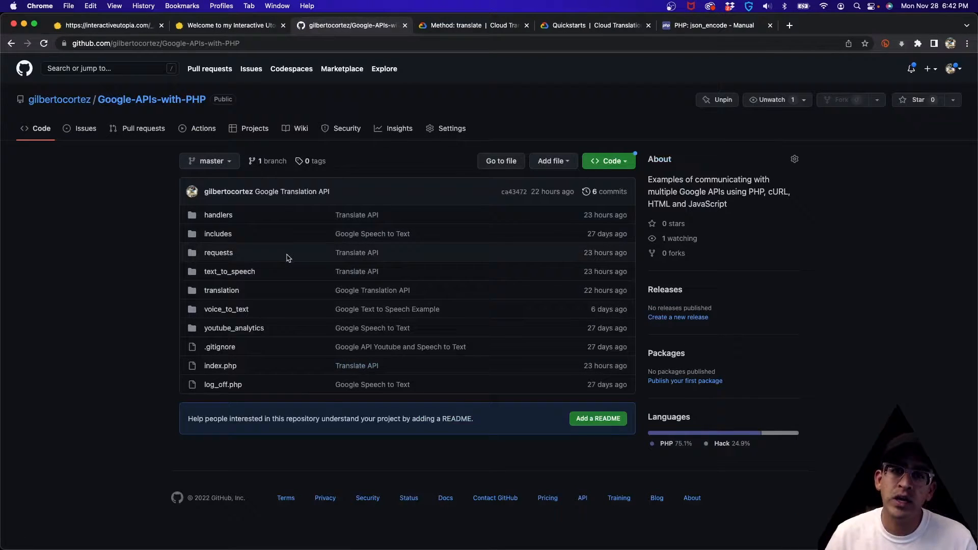
{"action": "mouse_move", "coordinate": [282, 285]}
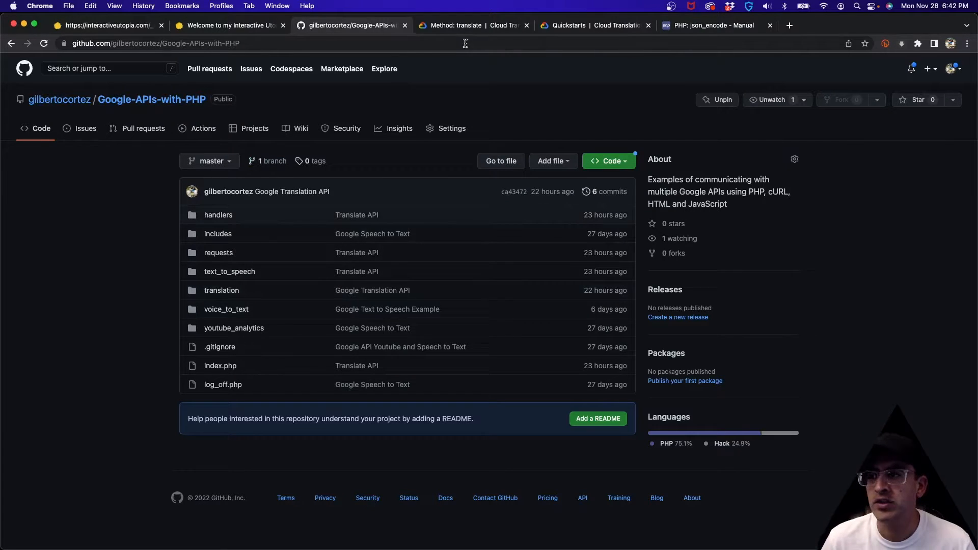
{"action": "mouse_move", "coordinate": [471, 24]}
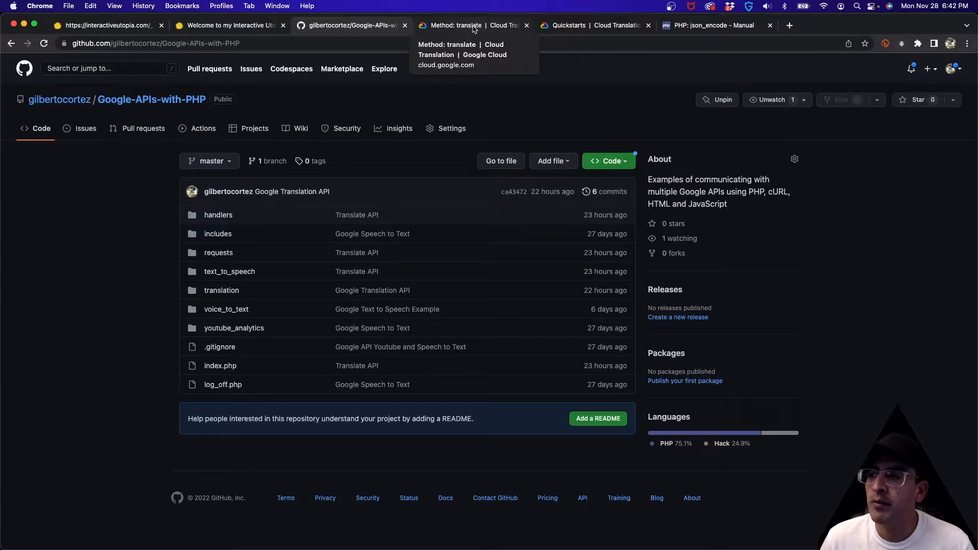
Review the translate method reference, then move to the Cloud Translation Quickstarts guide
{"action": "left_click", "coordinate": [472, 26]}
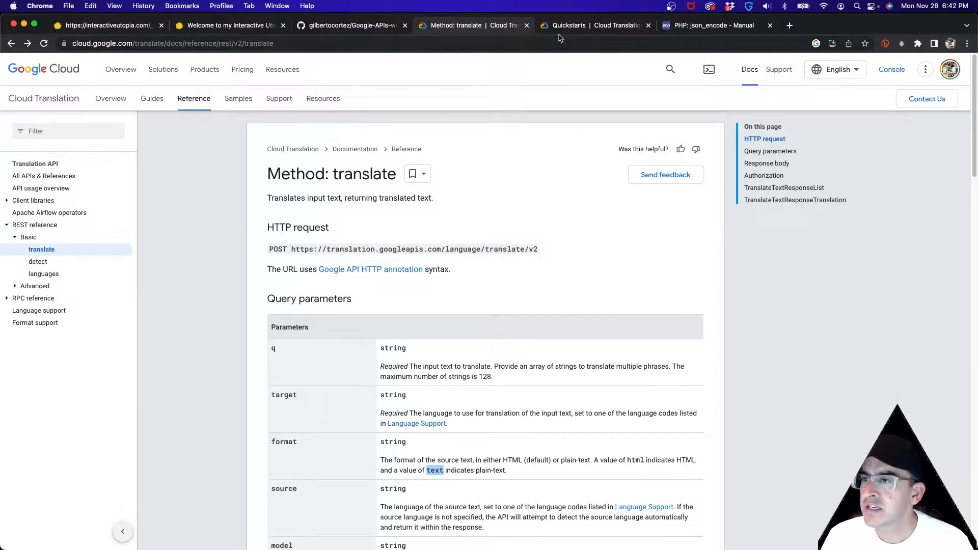
{"action": "left_click", "coordinate": [593, 24]}
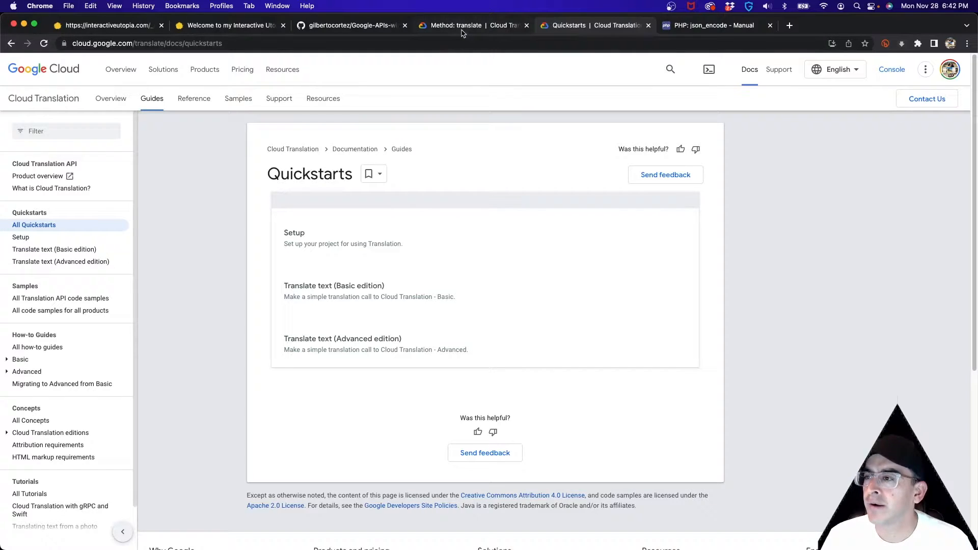
{"action": "mouse_move", "coordinate": [461, 25]}
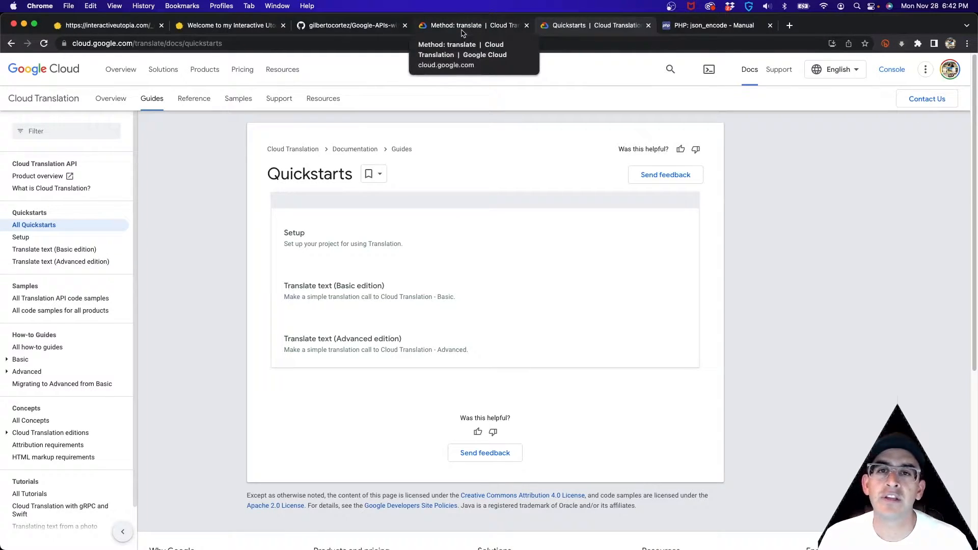
{"action": "mouse_move", "coordinate": [495, 194]}
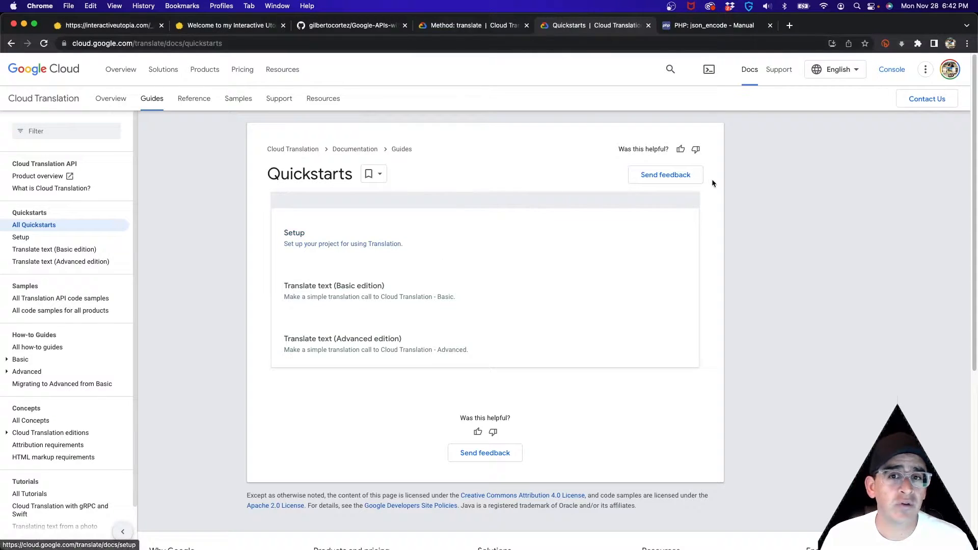
{"action": "mouse_move", "coordinate": [740, 192]}
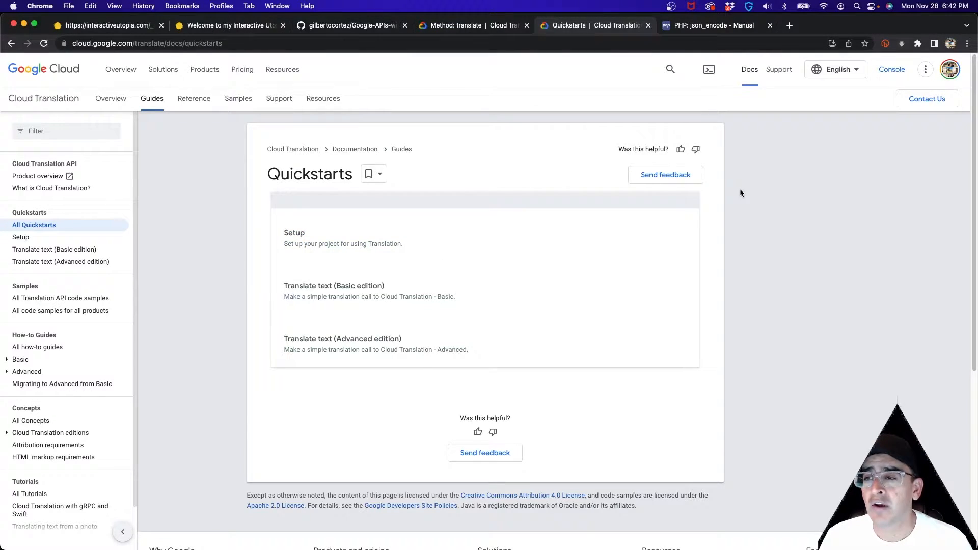
{"action": "mouse_move", "coordinate": [672, 260]}
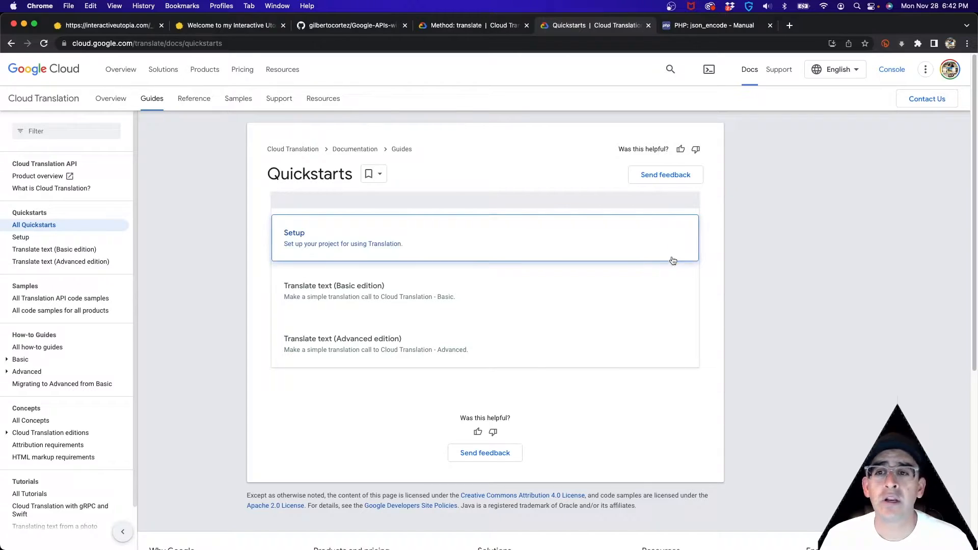
{"action": "mouse_move", "coordinate": [602, 429]}
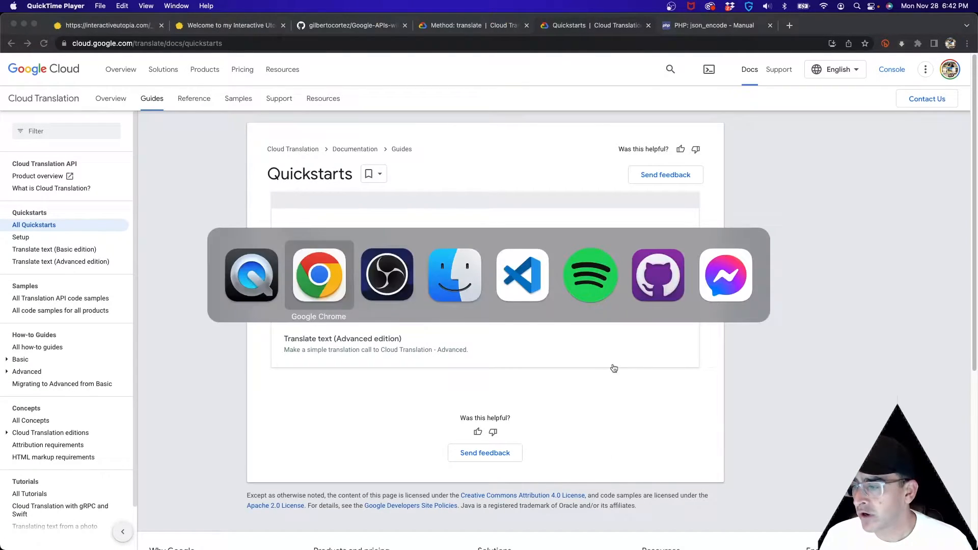
Walk through index.php's session start and error-display blocks in the editor
{"action": "left_click", "coordinate": [522, 274]}
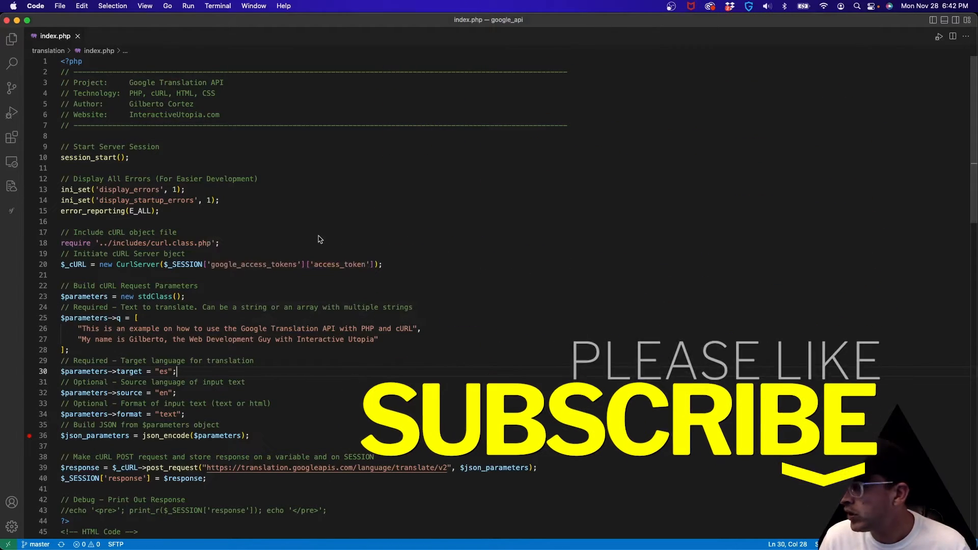
{"action": "left_click", "coordinate": [186, 190]}
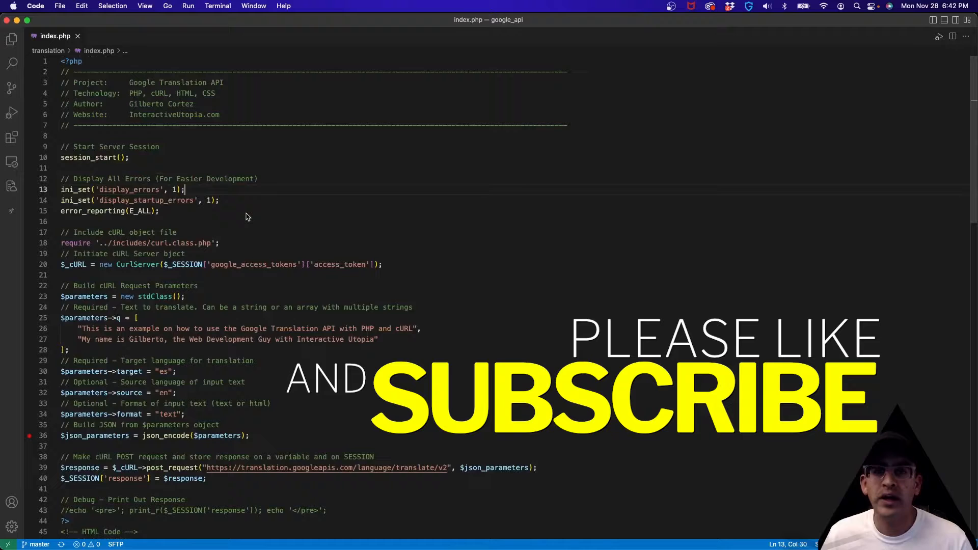
{"action": "mouse_move", "coordinate": [140, 210]}
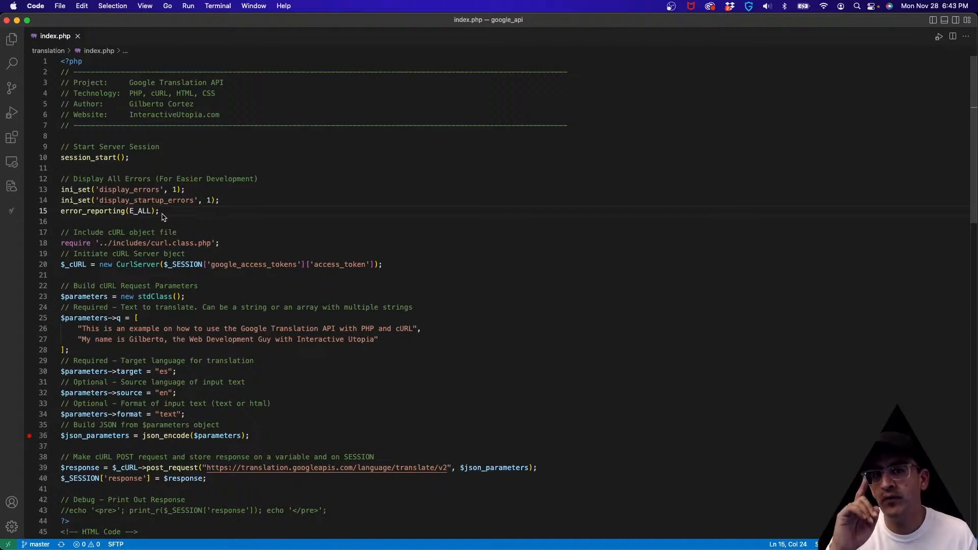
{"action": "mouse_move", "coordinate": [177, 221]}
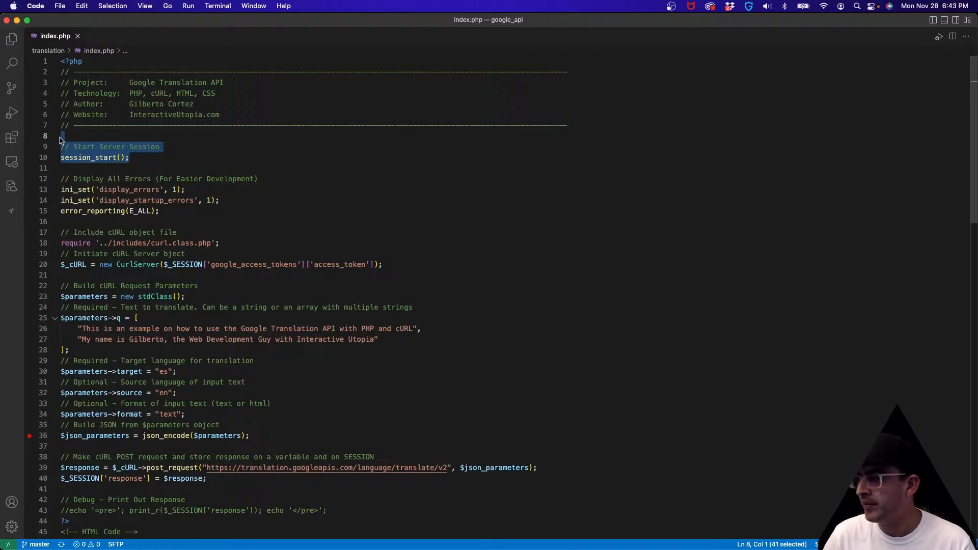
{"action": "left_click", "coordinate": [124, 136]}
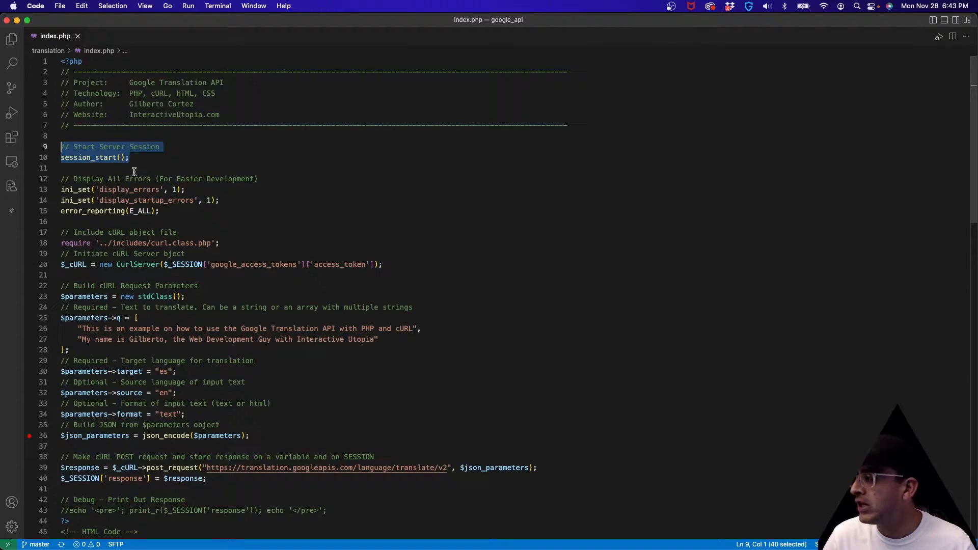
{"action": "left_click", "coordinate": [137, 168]}
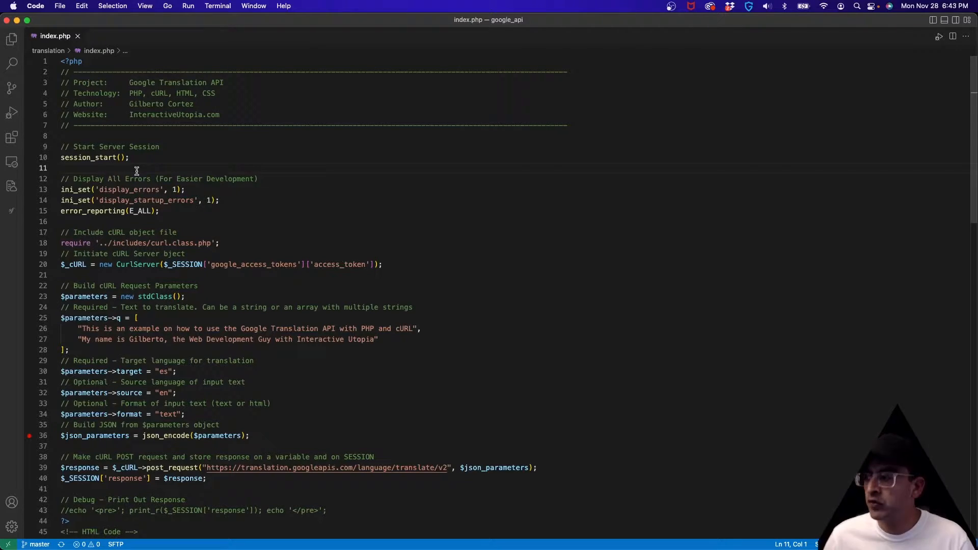
{"action": "mouse_move", "coordinate": [148, 194]}
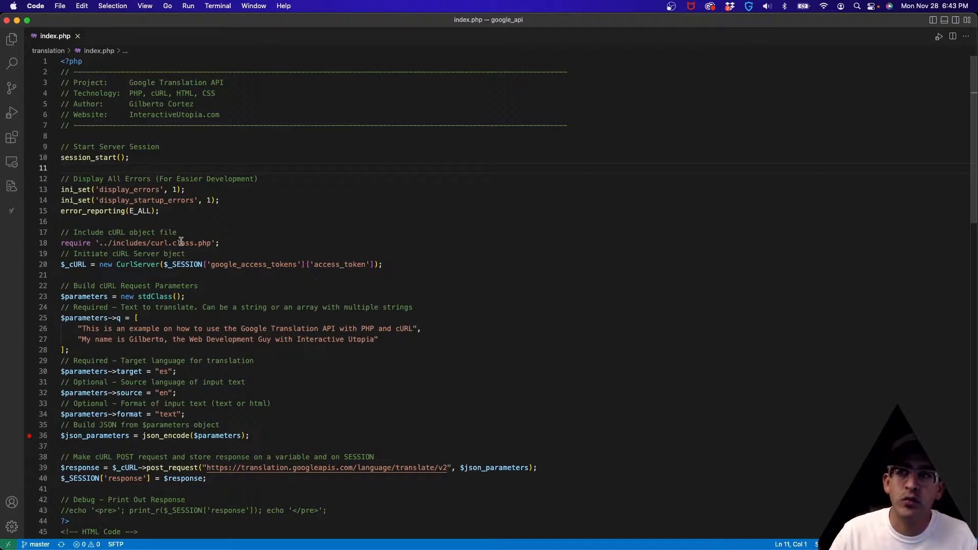
{"action": "scroll", "scroll_direction": "down", "scroll_amount": 3}
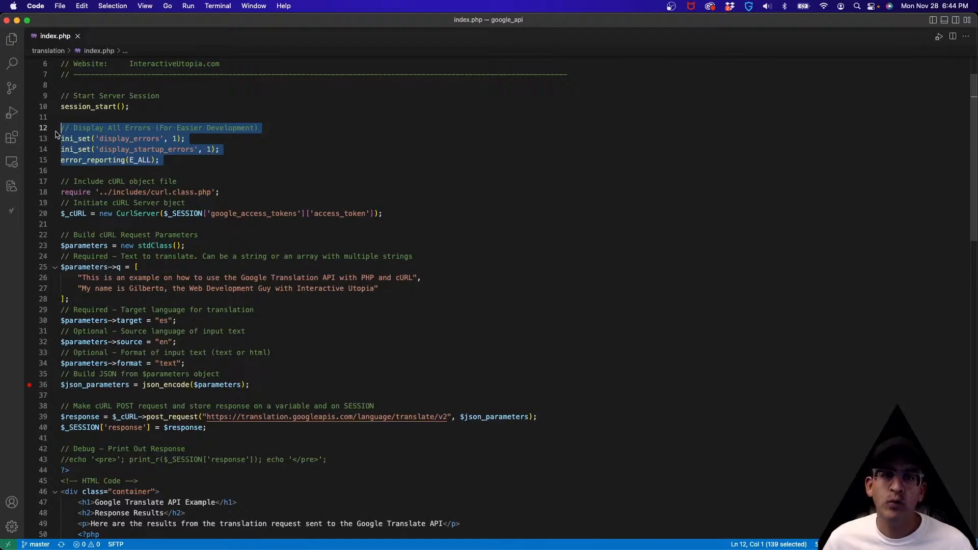
Fix the misspelled cURL object comment and review the session access-token argument
{"action": "left_click", "coordinate": [111, 202]}
{"action": "type", "text": "o"}
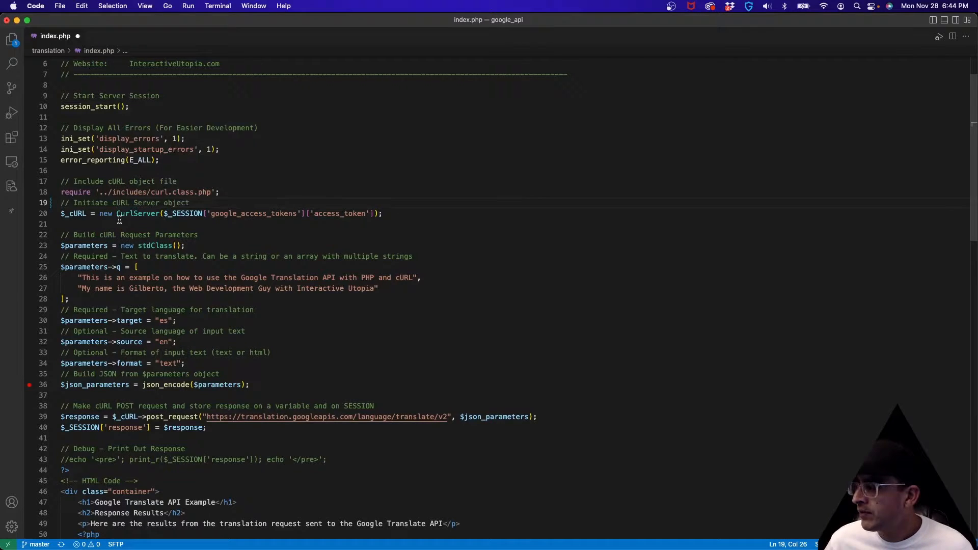
{"action": "mouse_move", "coordinate": [165, 213]}
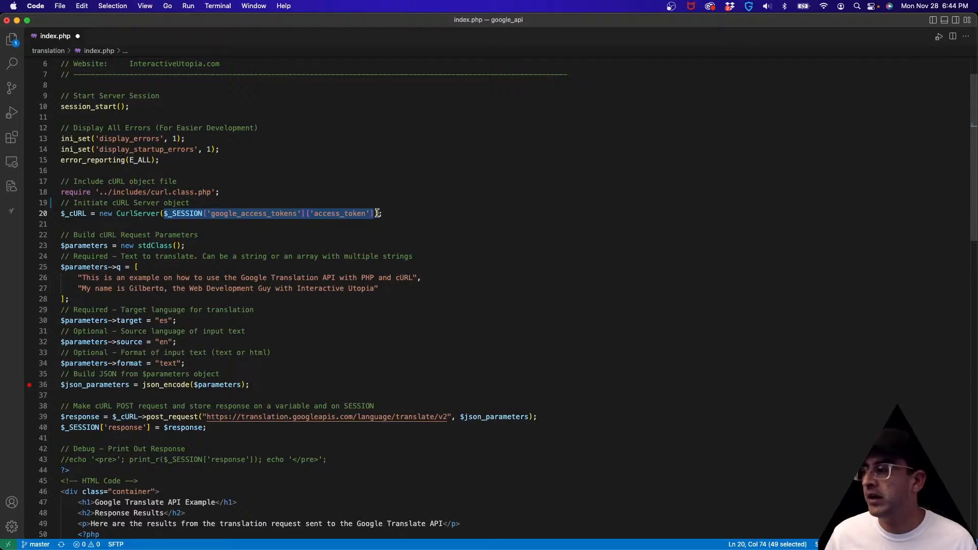
{"action": "mouse_move", "coordinate": [252, 231]}
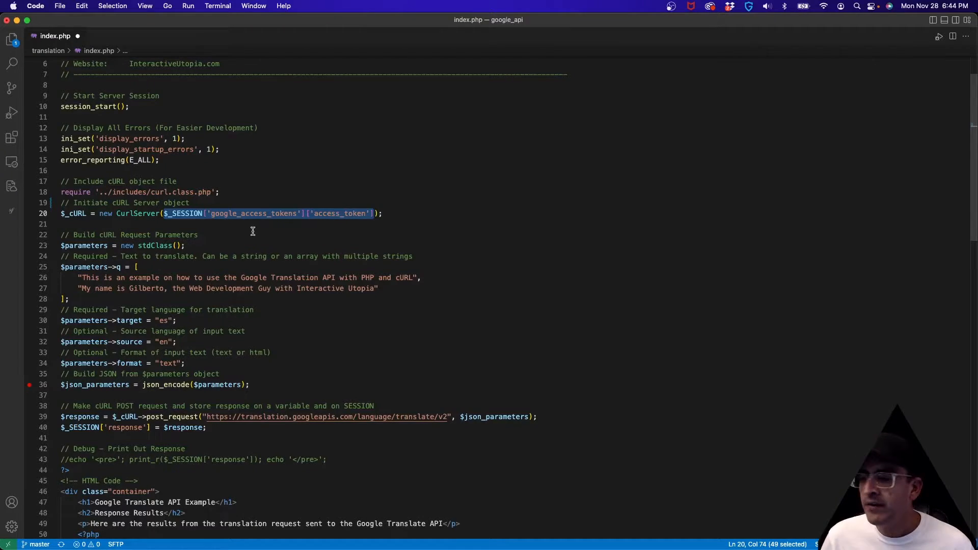
{"action": "left_click", "coordinate": [274, 224]}
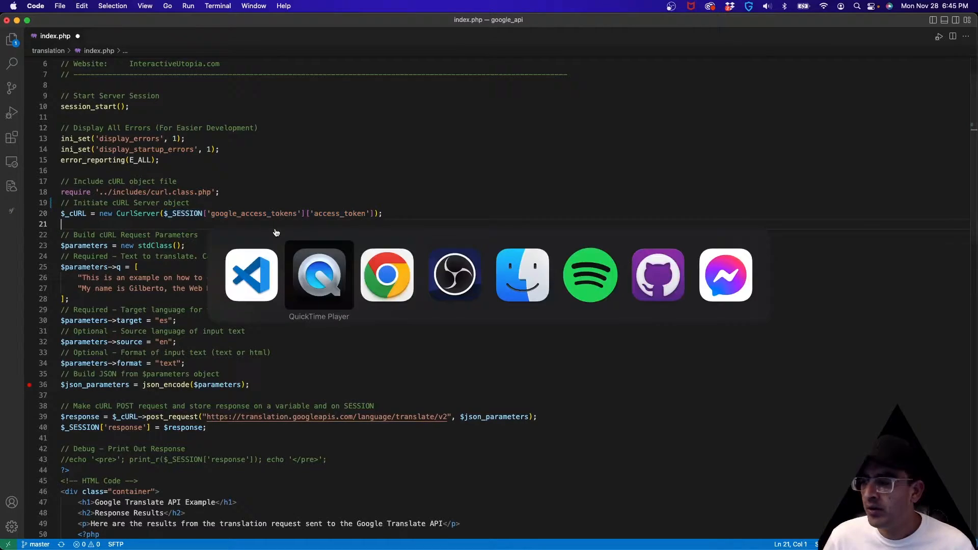
Bring up the translate method's Authorization section and highlight the cloud-platform OAuth scope URL
{"action": "left_click", "coordinate": [386, 274]}
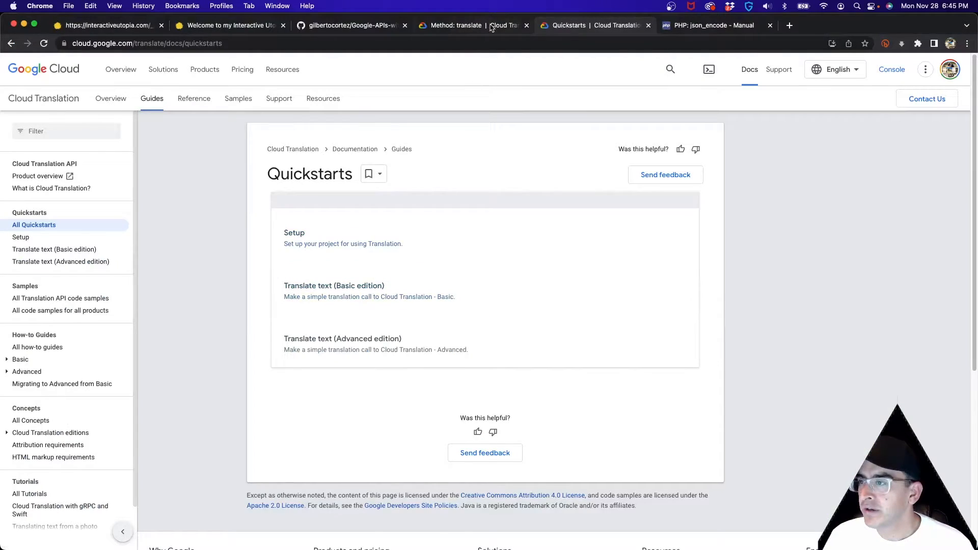
{"action": "left_click", "coordinate": [473, 24]}
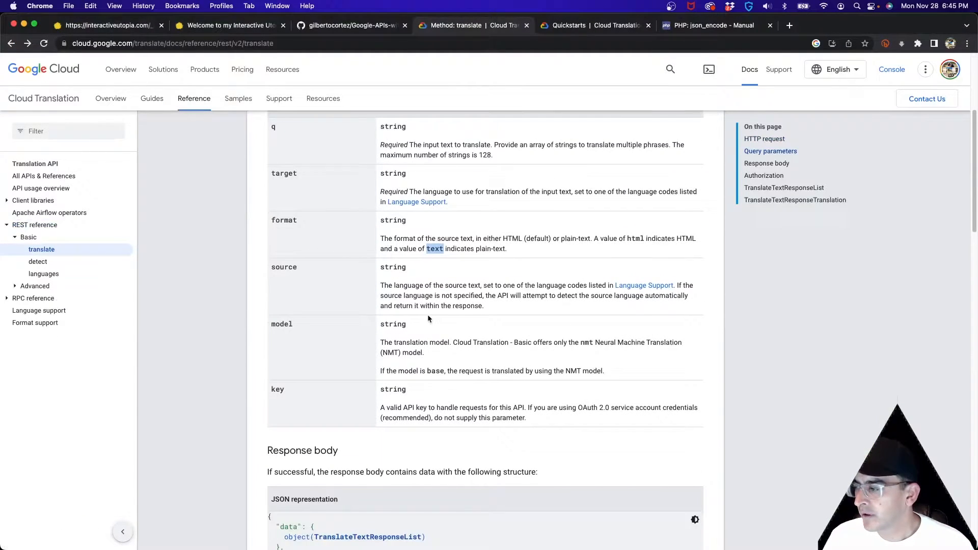
{"action": "scroll", "scroll_direction": "down", "scroll_amount": 3}
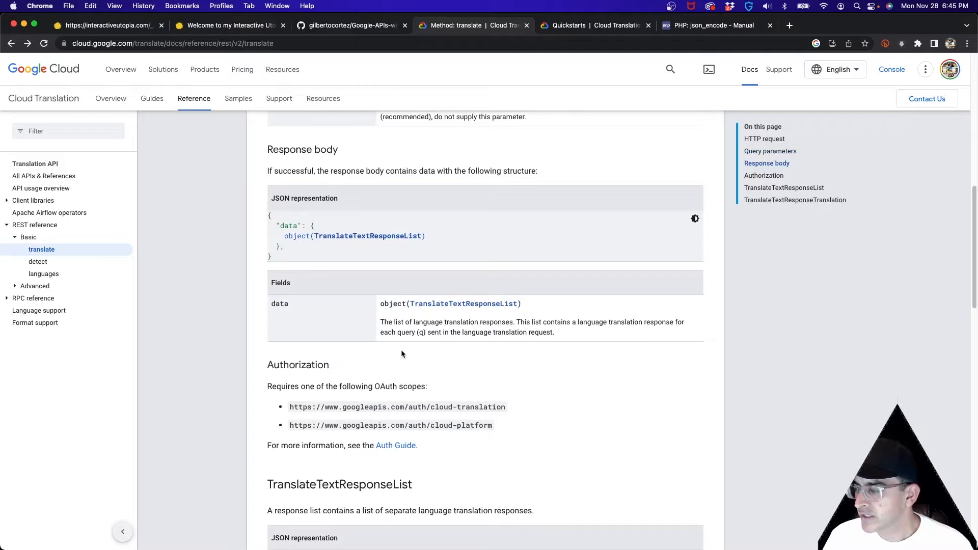
{"action": "scroll", "scroll_direction": "down", "scroll_amount": 3}
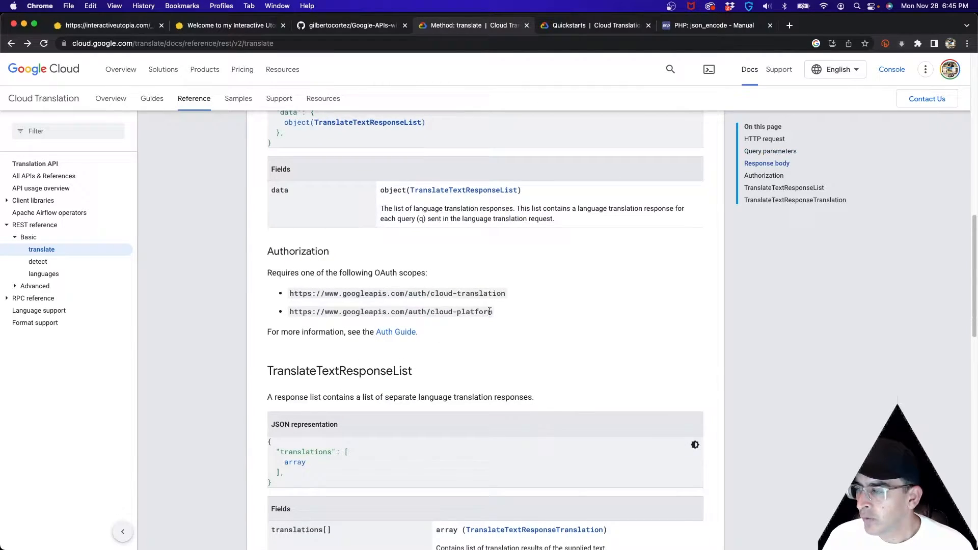
{"action": "double_click", "coordinate": [390, 312]}
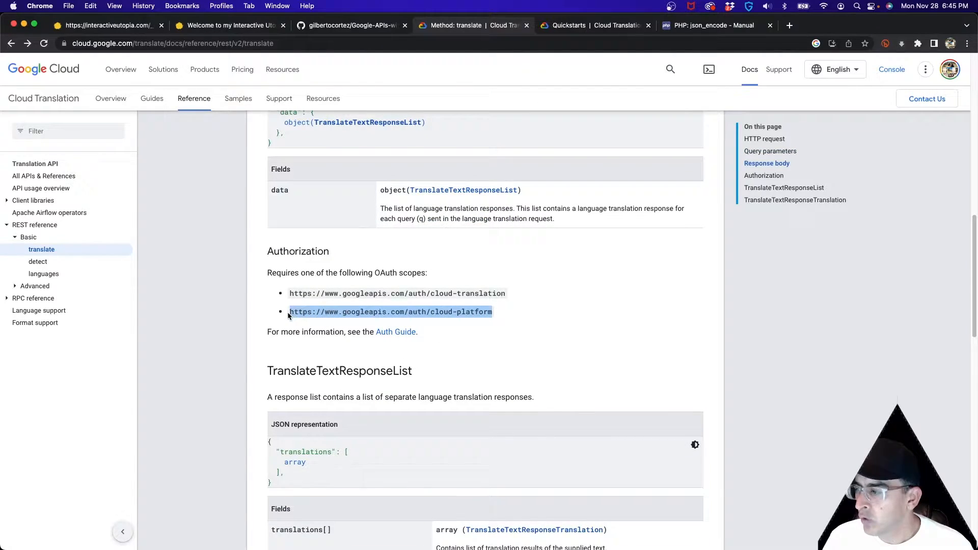
{"action": "mouse_move", "coordinate": [312, 293]}
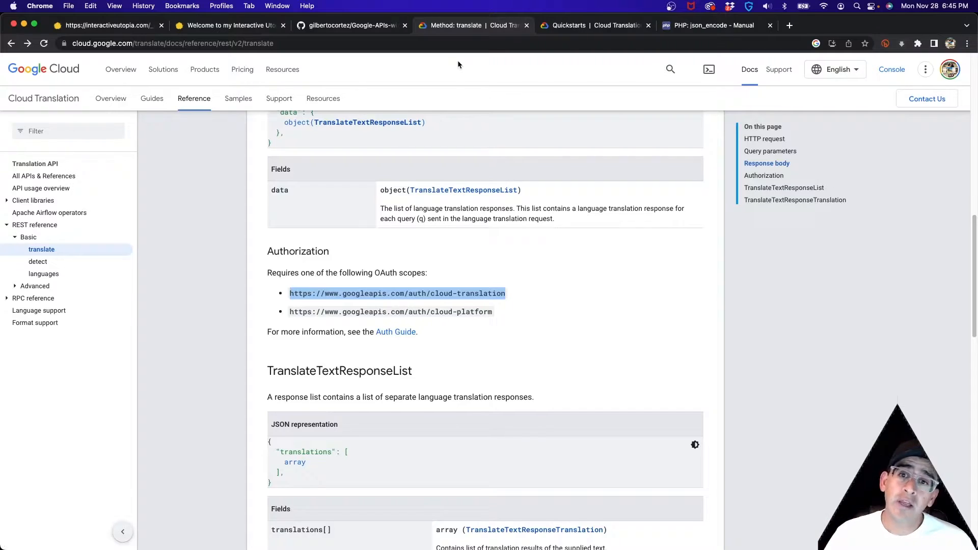
{"action": "mouse_move", "coordinate": [484, 92]}
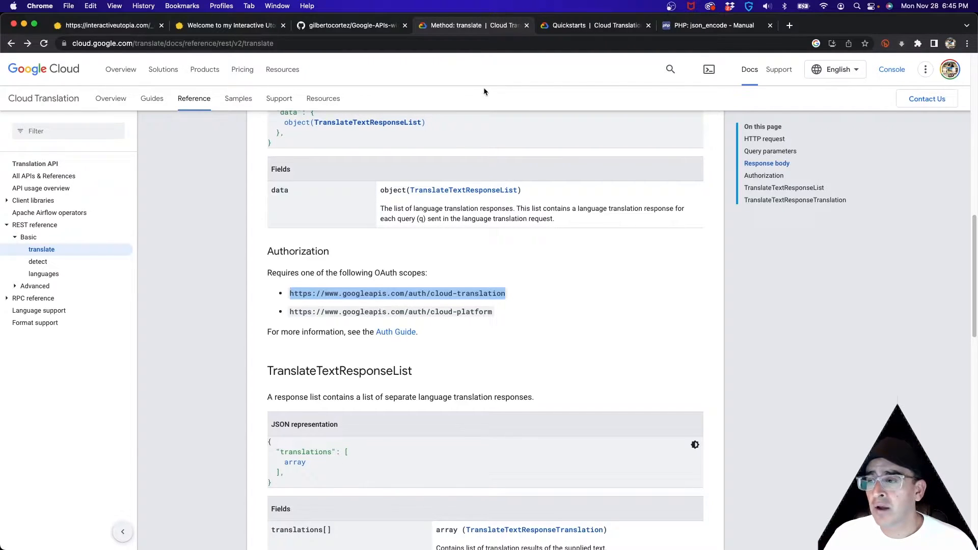
{"action": "mouse_move", "coordinate": [467, 154]}
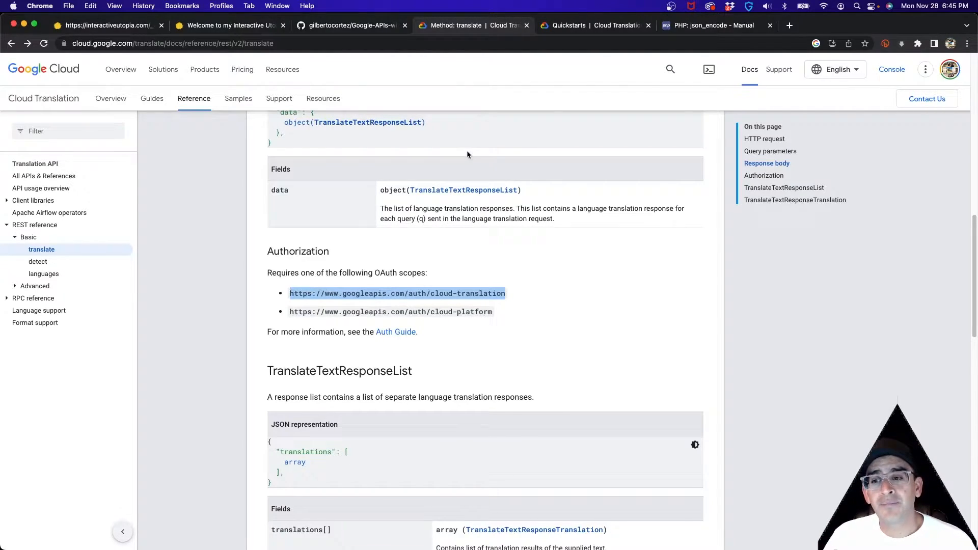
{"action": "mouse_move", "coordinate": [587, 129]}
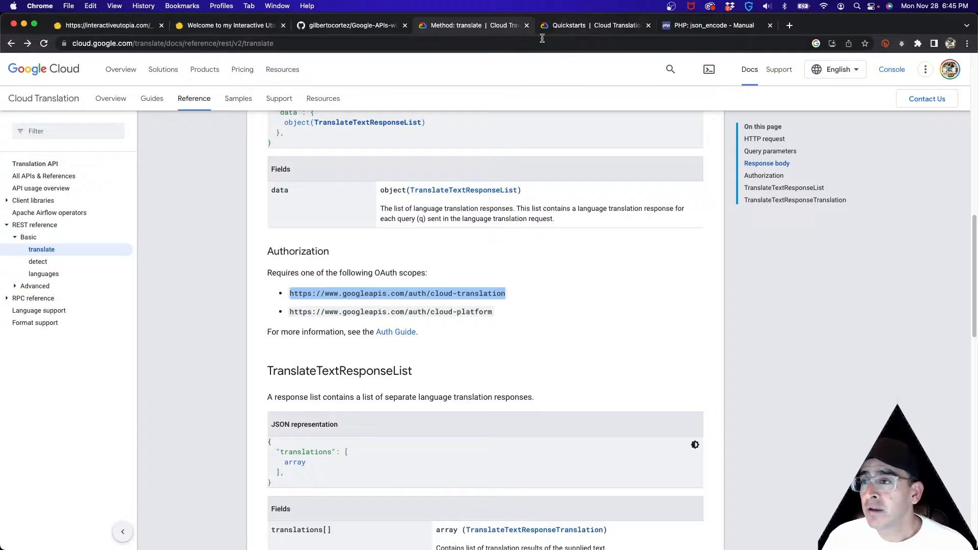
{"action": "mouse_move", "coordinate": [539, 51]}
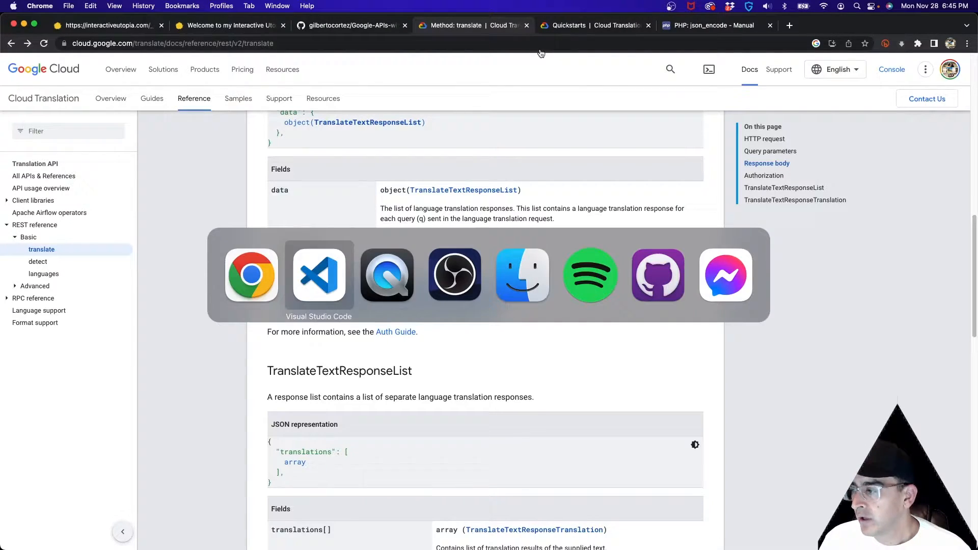
Return to index.php and highlight the curl.class.php include and CurlServer initialisation lines
{"action": "left_click", "coordinate": [317, 274]}
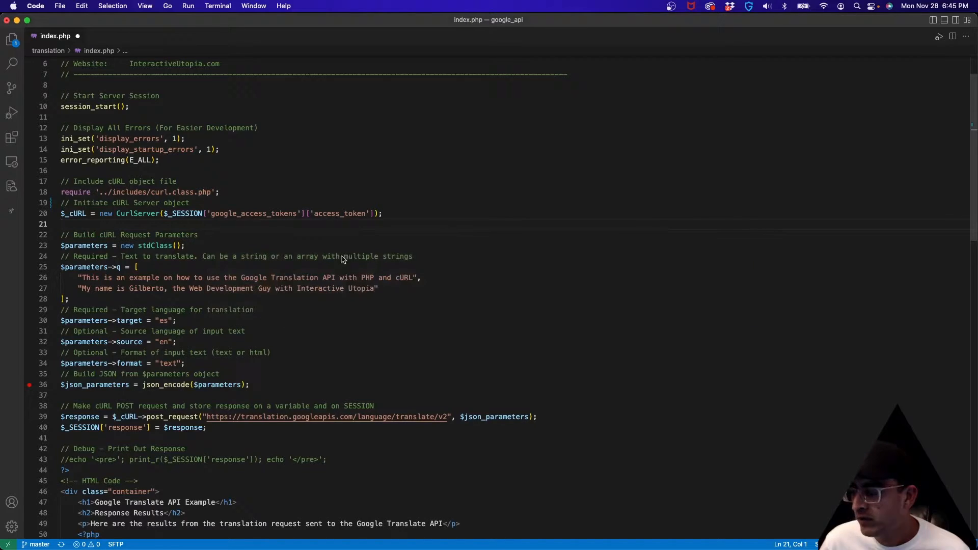
{"action": "scroll", "scroll_direction": "down", "scroll_amount": 3}
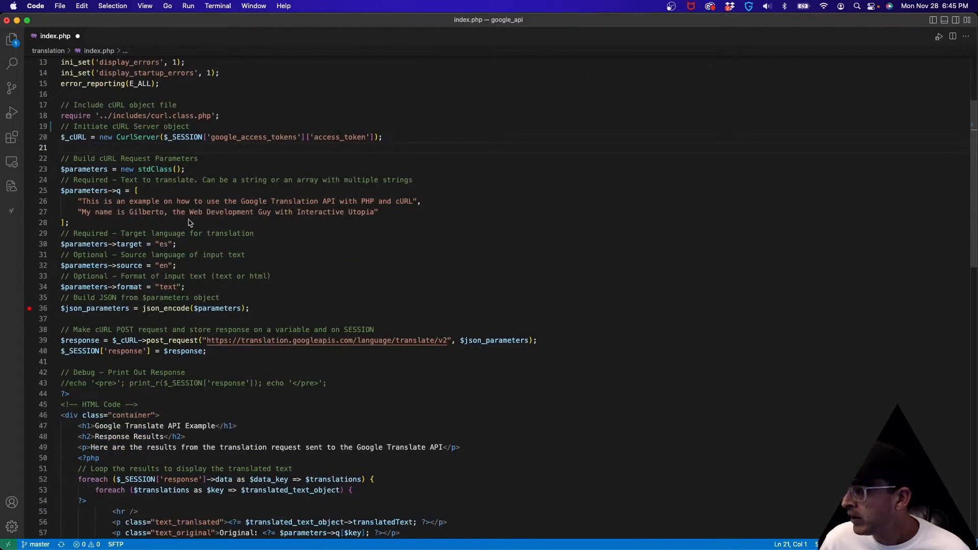
{"action": "double_click", "coordinate": [342, 136]}
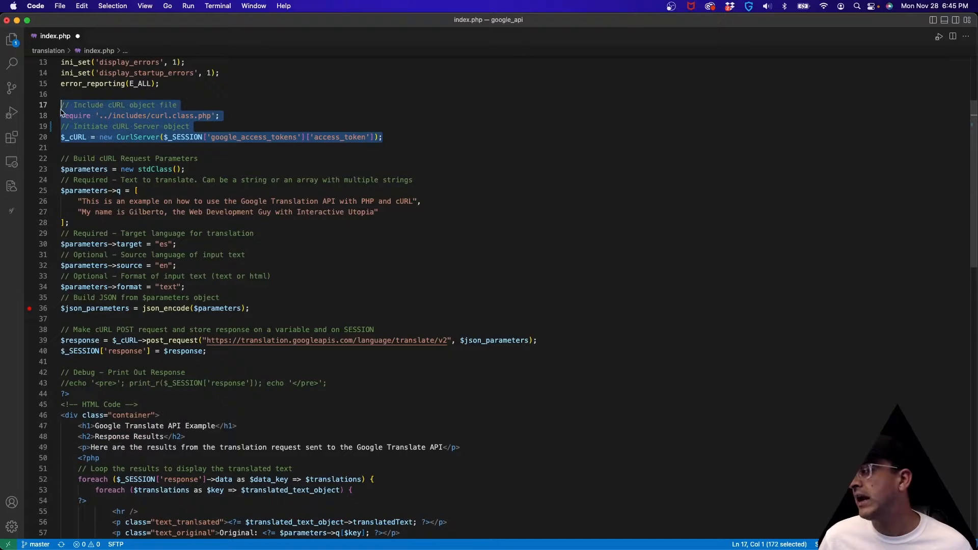
{"action": "left_click", "coordinate": [187, 158]}
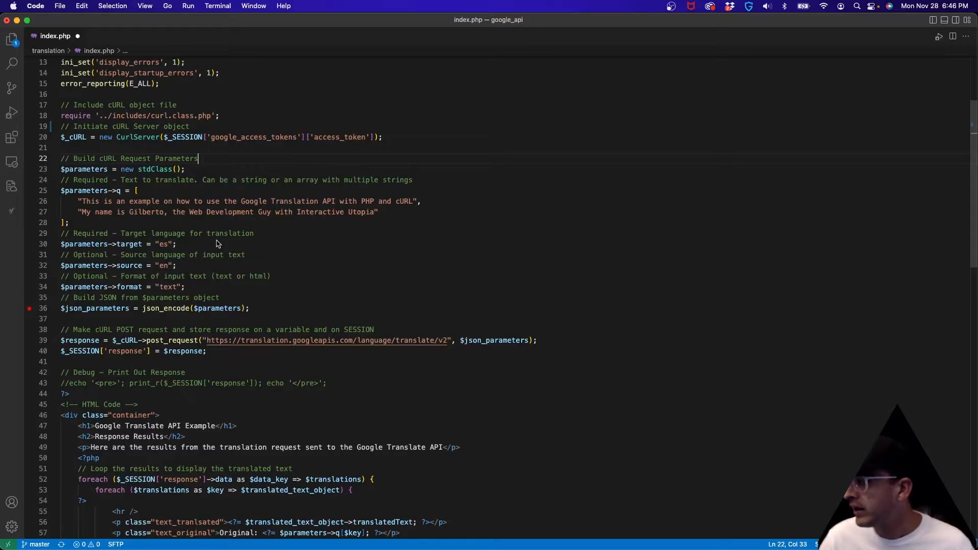
Highlight the optional request parameters and target code "es", then switch to the docs' query parameters
{"action": "left_click", "coordinate": [224, 243]}
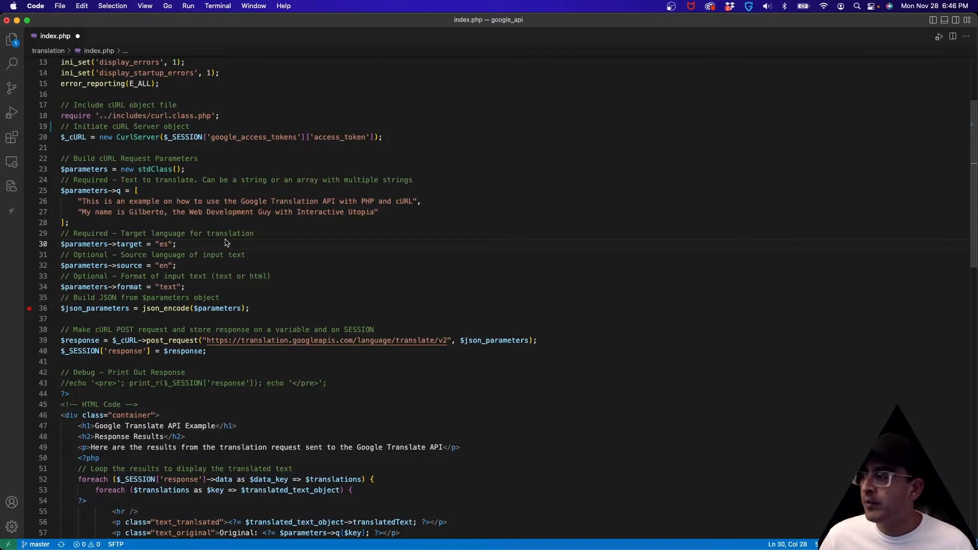
{"action": "left_click", "coordinate": [97, 223]}
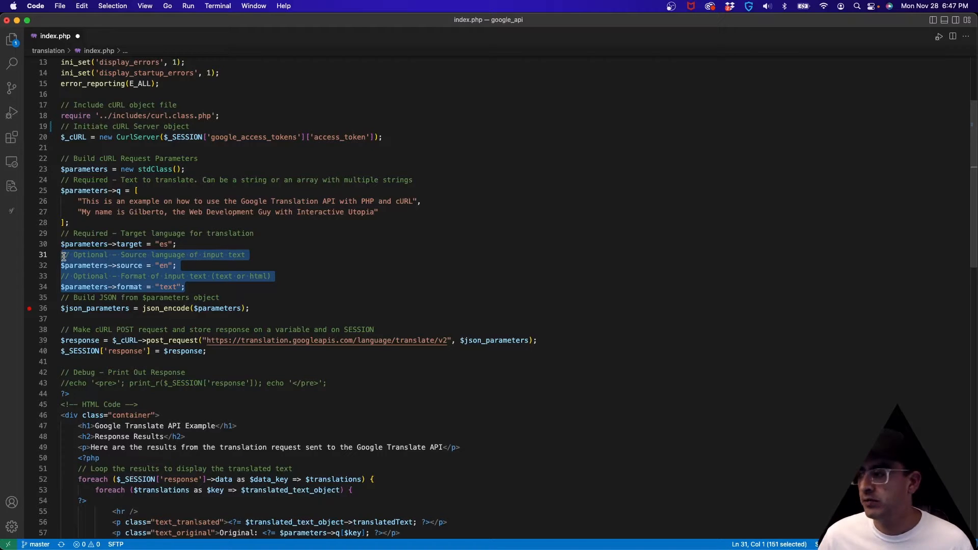
{"action": "left_click", "coordinate": [165, 244]}
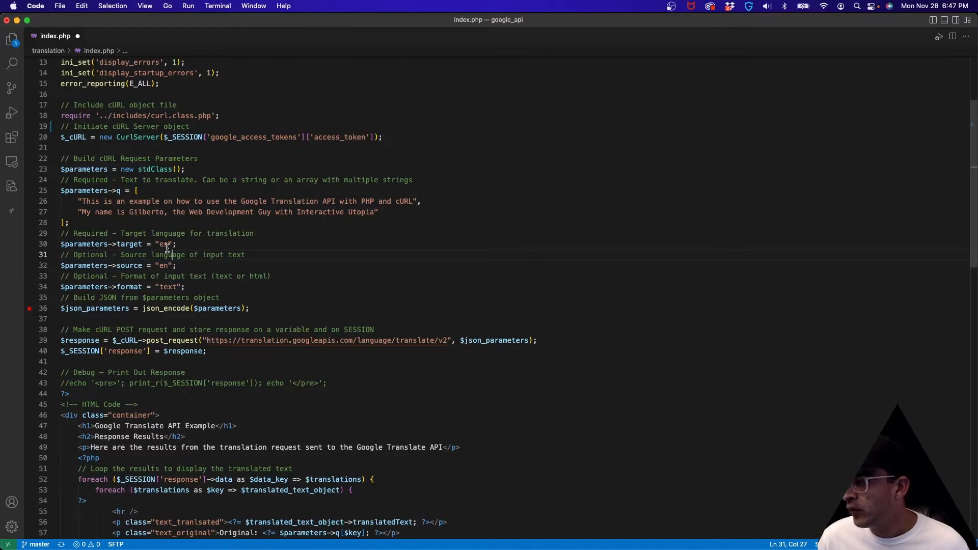
{"action": "double_click", "coordinate": [163, 243]}
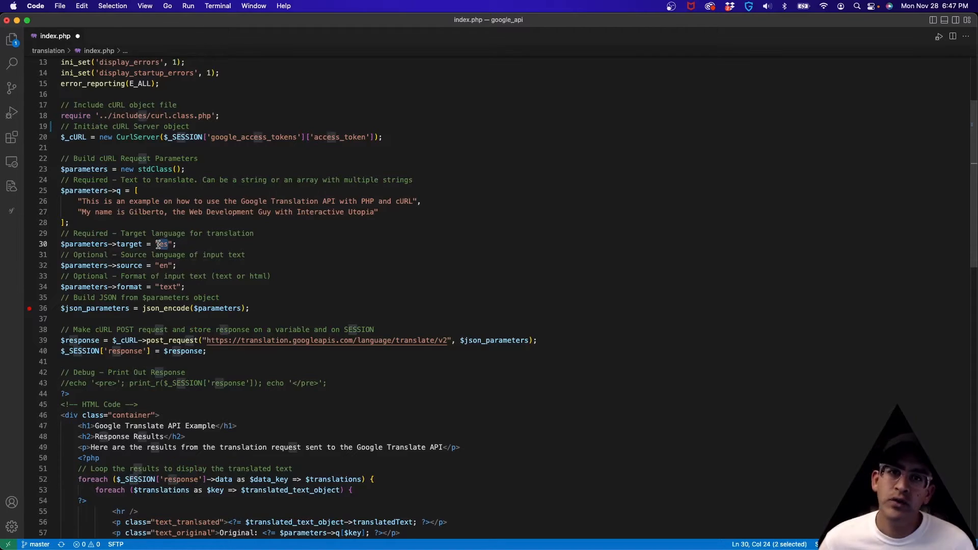
{"action": "left_click", "coordinate": [473, 25]}
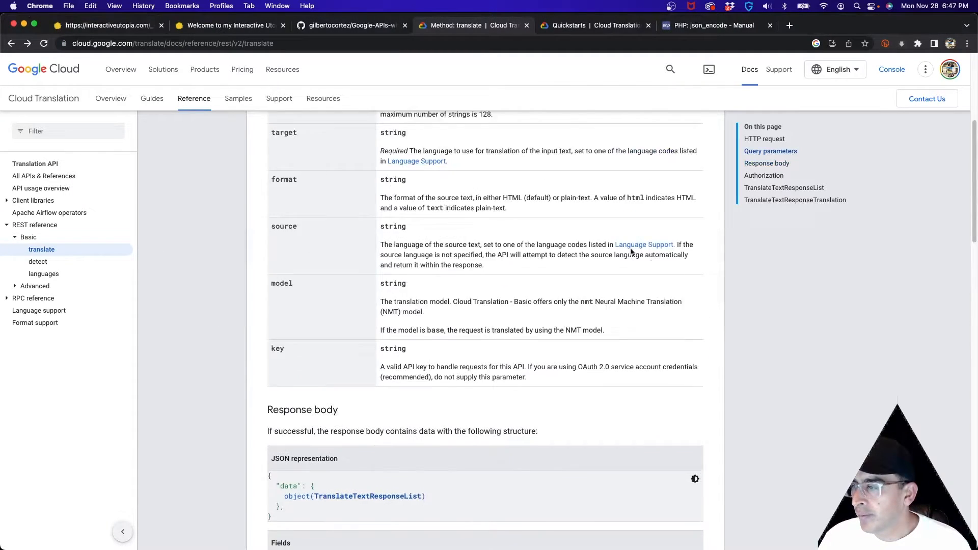
{"action": "scroll", "scroll_direction": "up", "scroll_amount": 3}
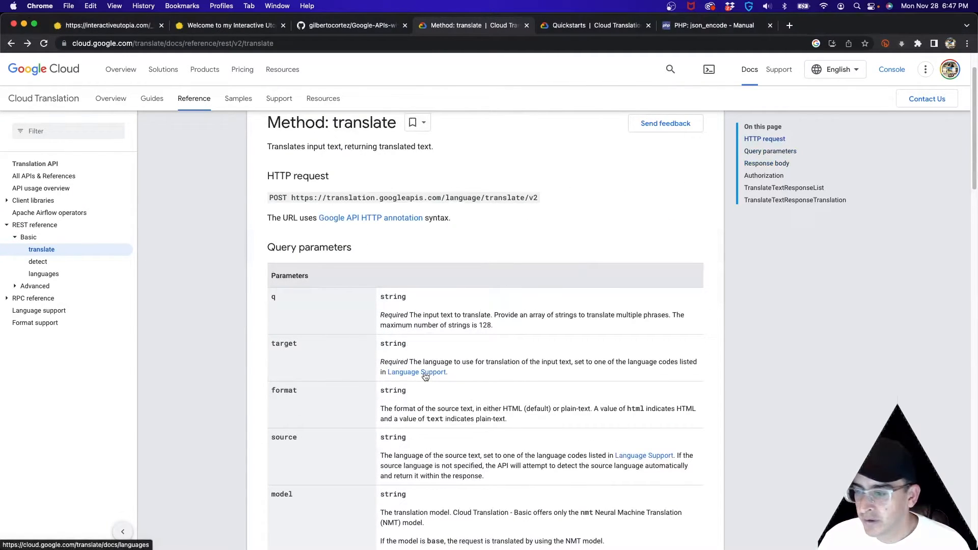
{"action": "left_click", "coordinate": [416, 372]}
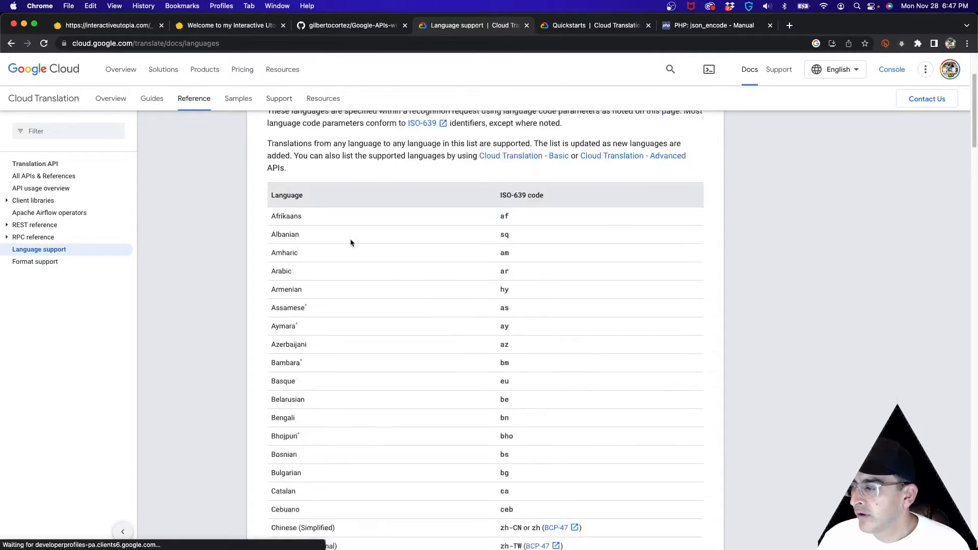
{"action": "scroll", "scroll_direction": "down", "scroll_amount": 3}
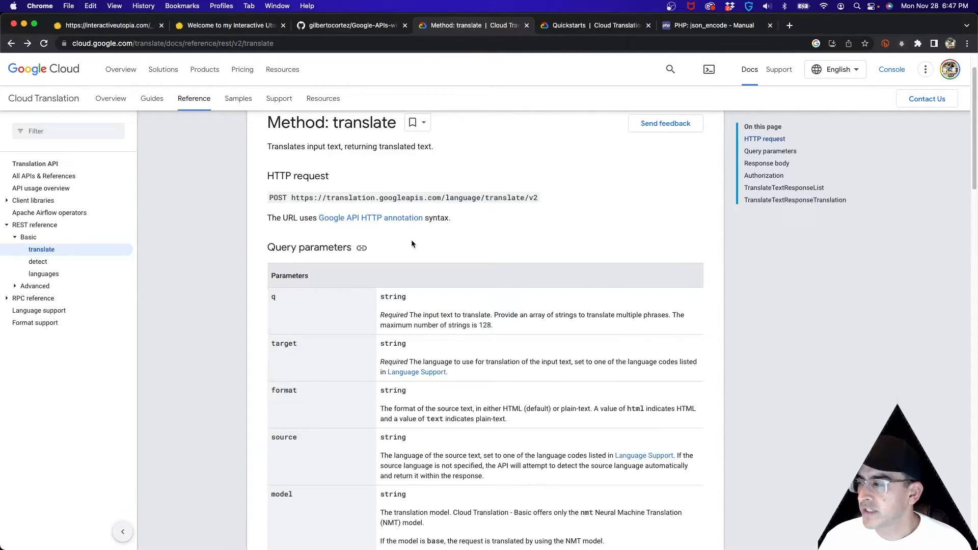
Scroll the Query parameters section and highlight the key parameter's description
{"action": "scroll", "scroll_direction": "up", "scroll_amount": 3}
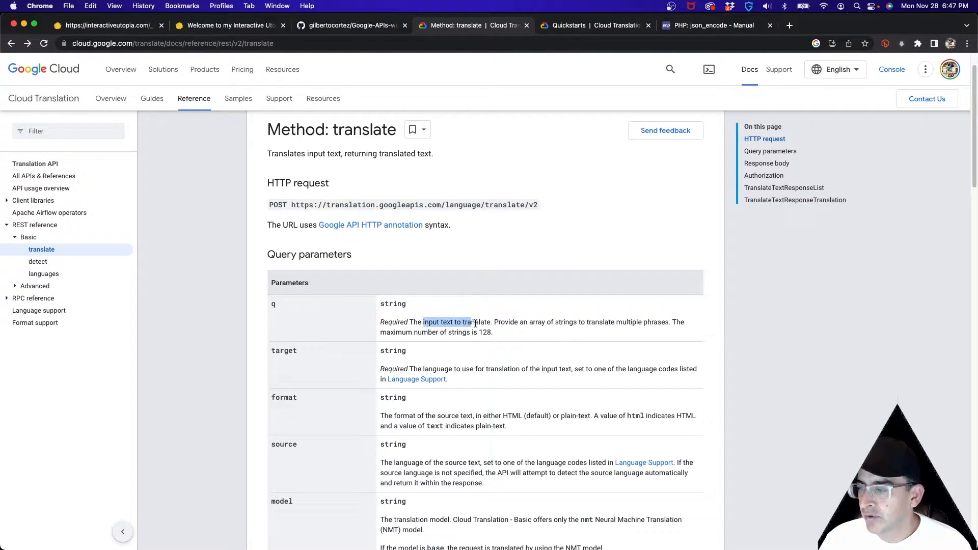
{"action": "scroll", "scroll_direction": "down", "scroll_amount": 3}
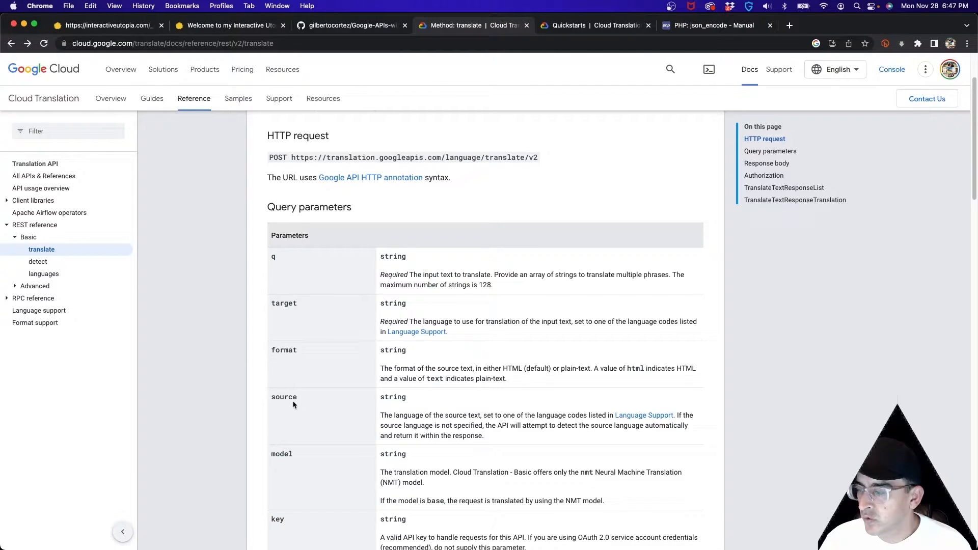
{"action": "scroll", "scroll_direction": "down", "scroll_amount": 3}
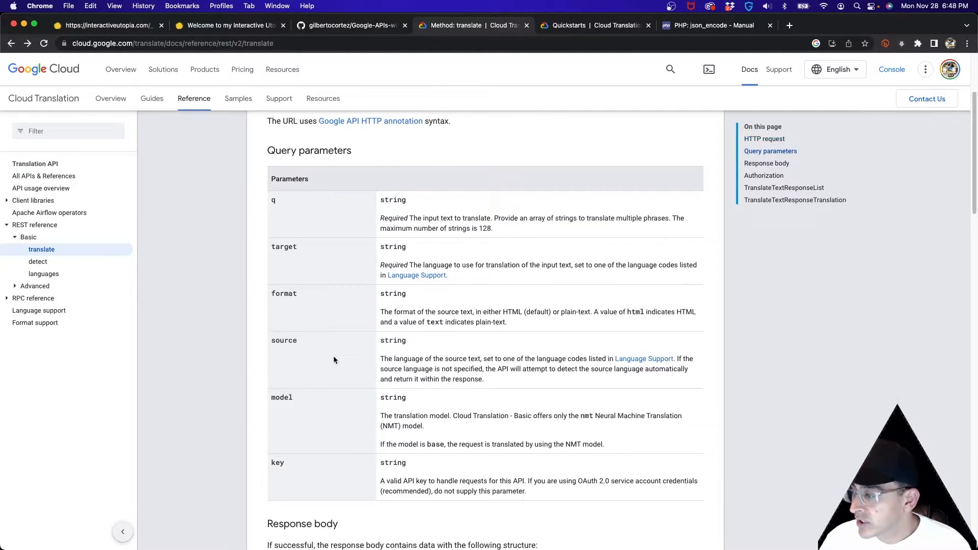
{"action": "double_click", "coordinate": [281, 397]}
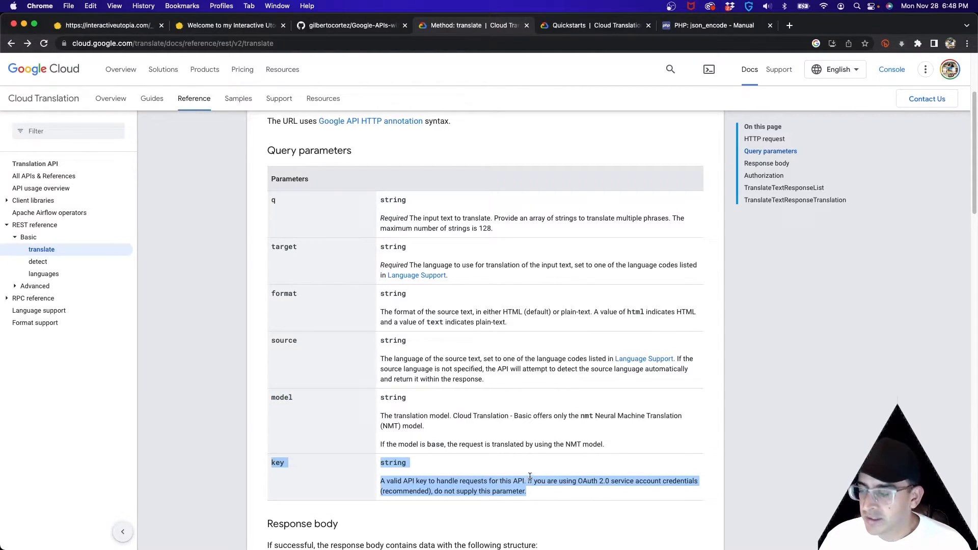
{"action": "mouse_move", "coordinate": [557, 440]}
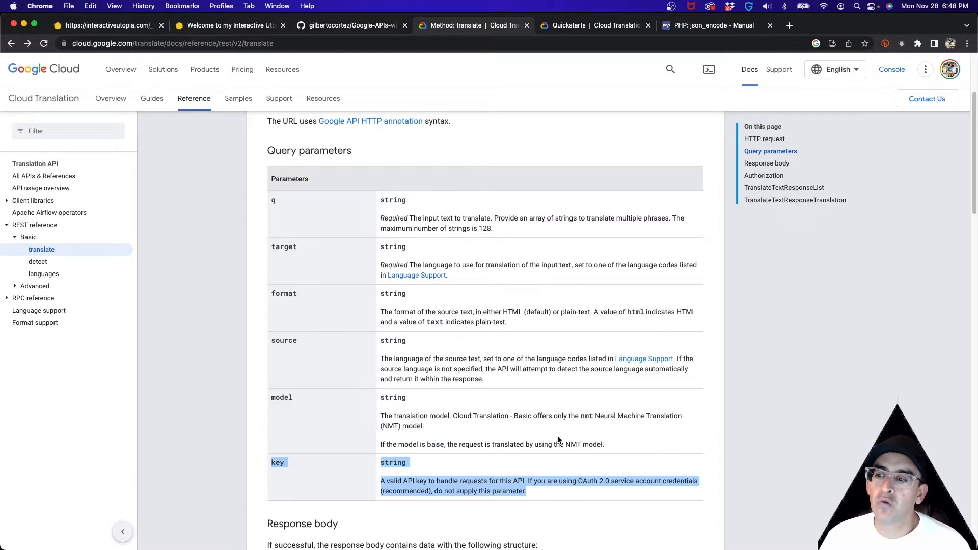
{"action": "mouse_move", "coordinate": [622, 451]}
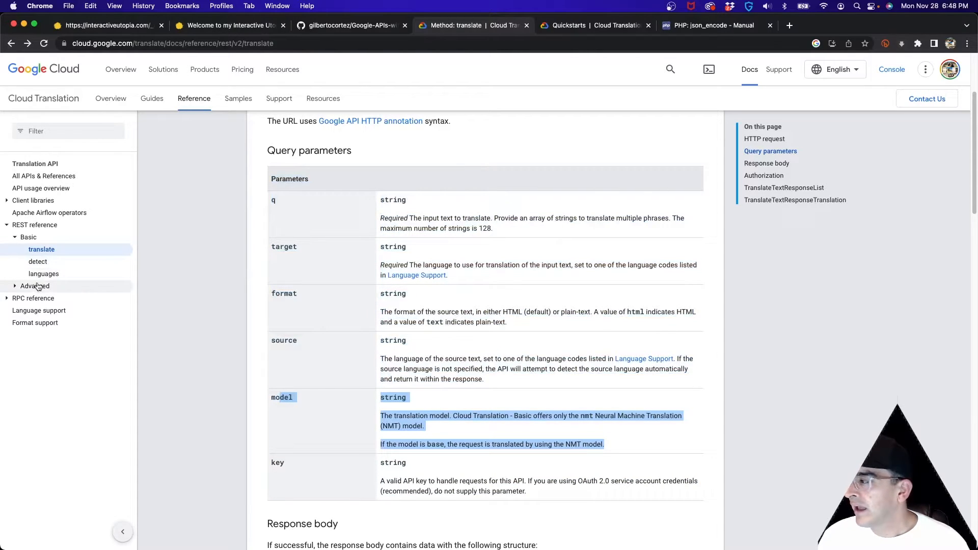
{"action": "mouse_move", "coordinate": [348, 276]}
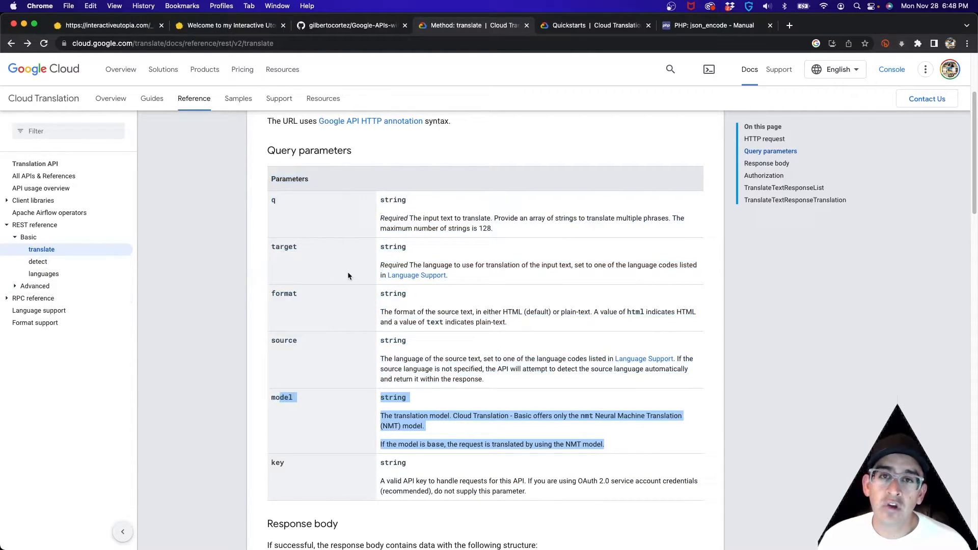
{"action": "mouse_move", "coordinate": [522, 302]}
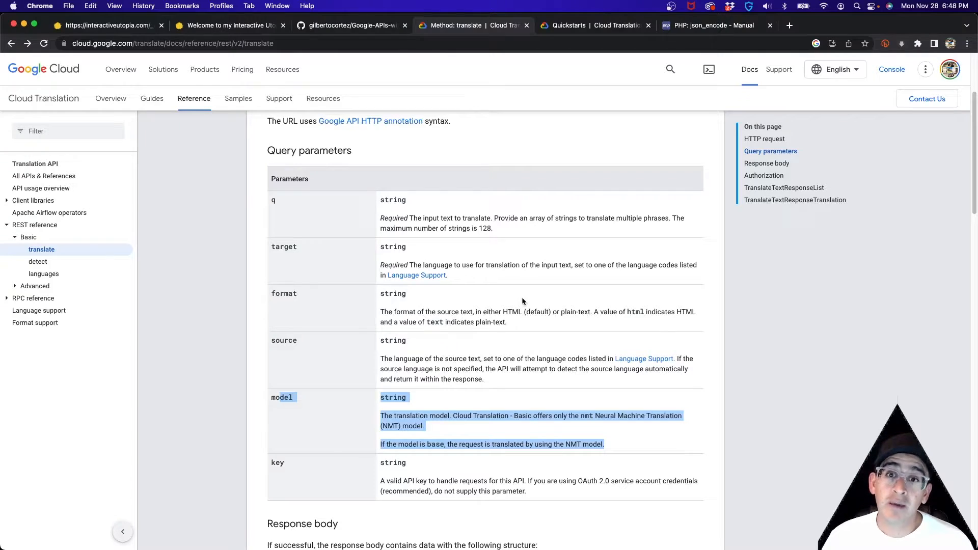
{"action": "mouse_move", "coordinate": [460, 357]}
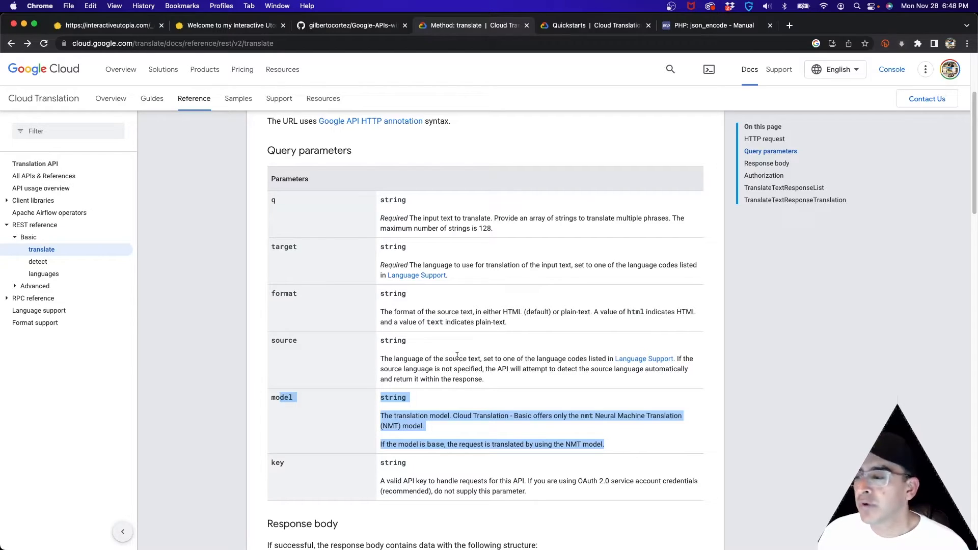
{"action": "mouse_move", "coordinate": [518, 413]}
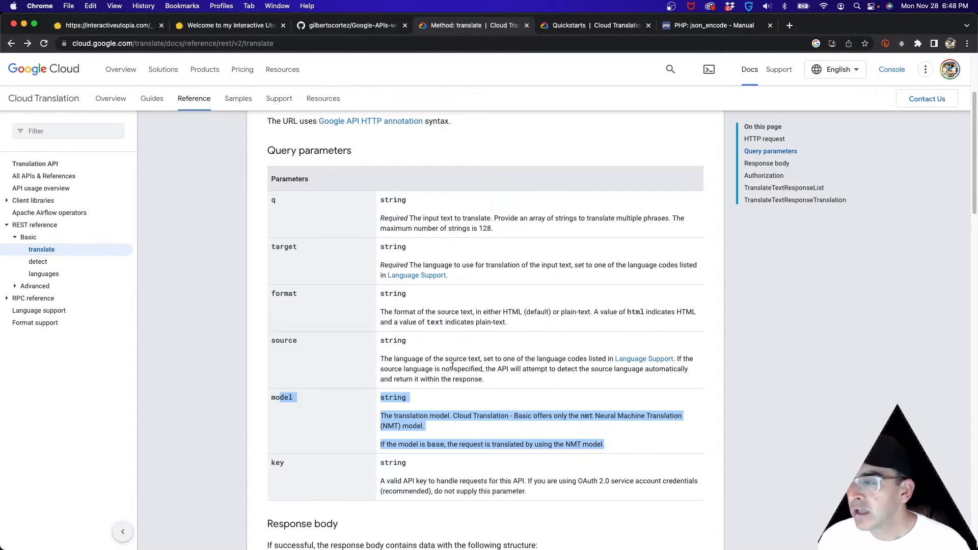
Review the Response body section of the translate reference before returning to index.php
{"action": "scroll", "scroll_direction": "down", "scroll_amount": 3}
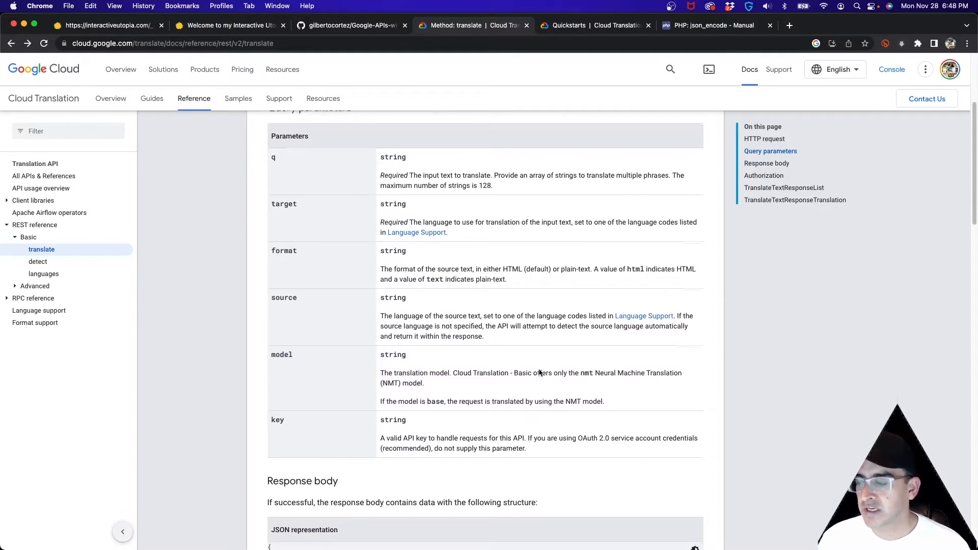
{"action": "scroll", "scroll_direction": "down", "scroll_amount": 3}
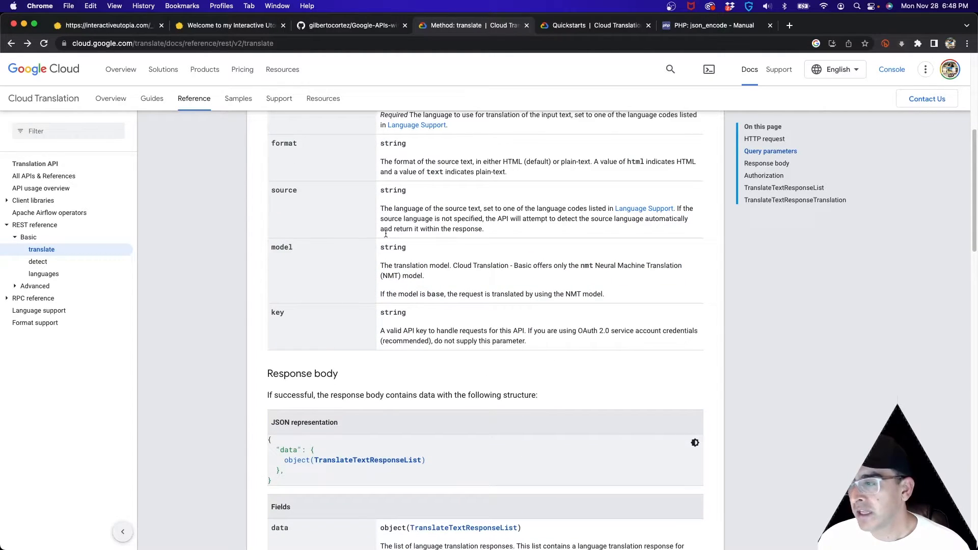
{"action": "scroll", "scroll_direction": "down", "scroll_amount": 3}
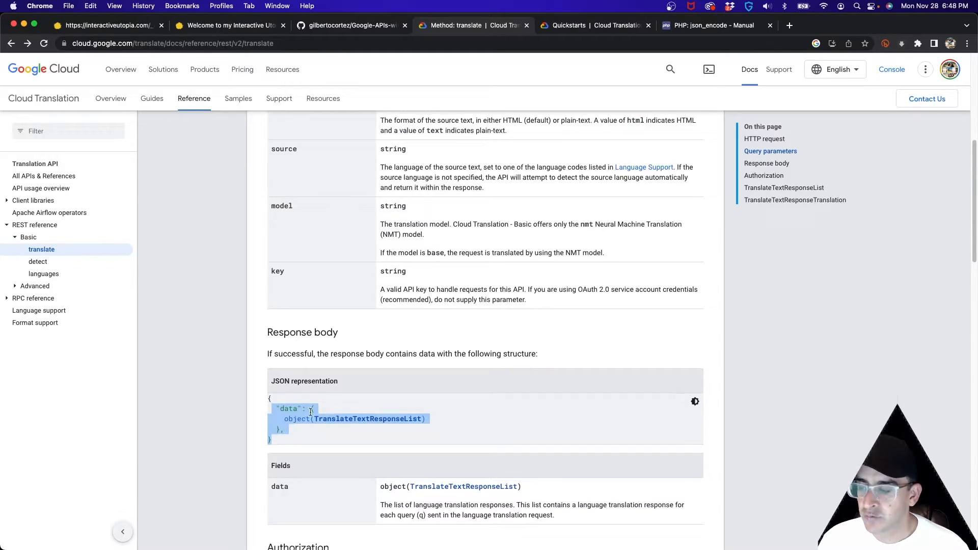
{"action": "scroll", "scroll_direction": "up", "scroll_amount": 3}
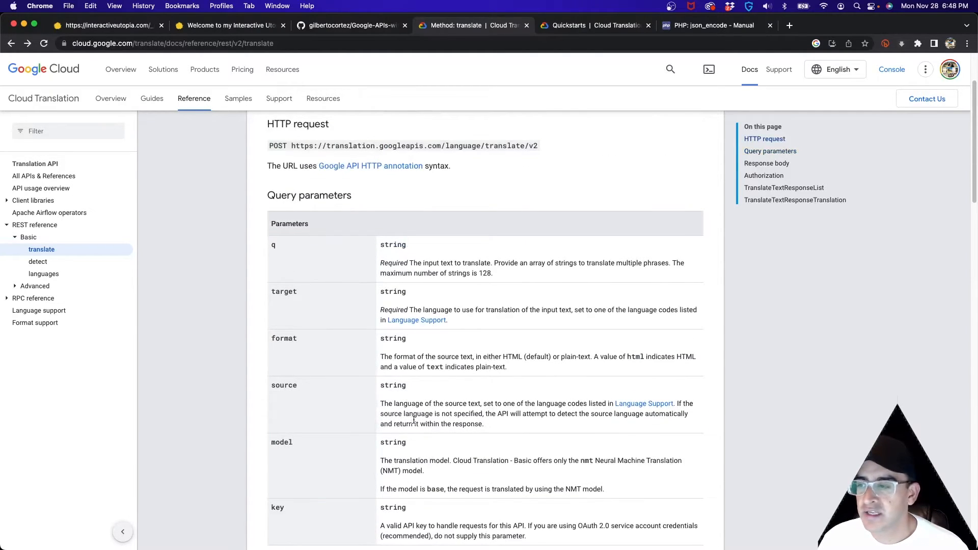
{"action": "scroll", "scroll_direction": "up", "scroll_amount": 3}
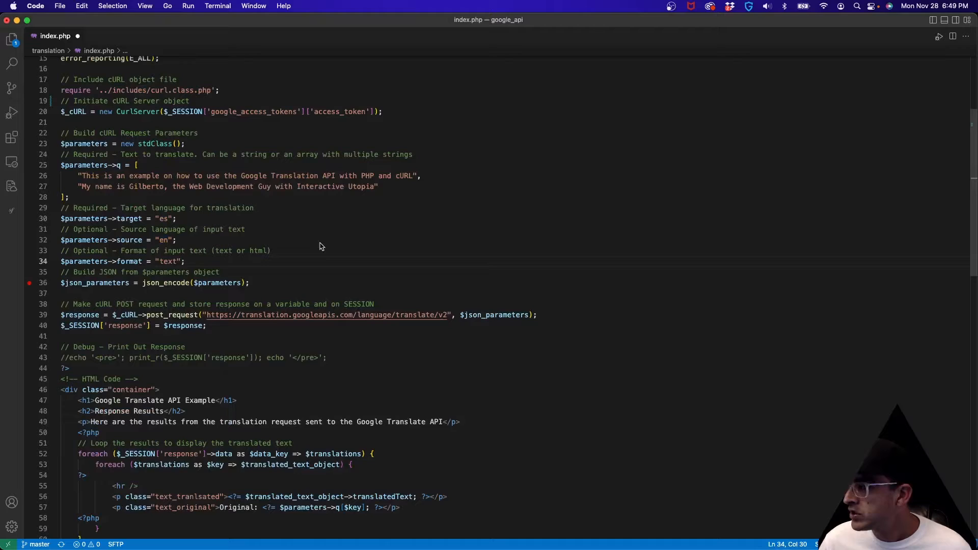
{"action": "left_click", "coordinate": [64, 154]}
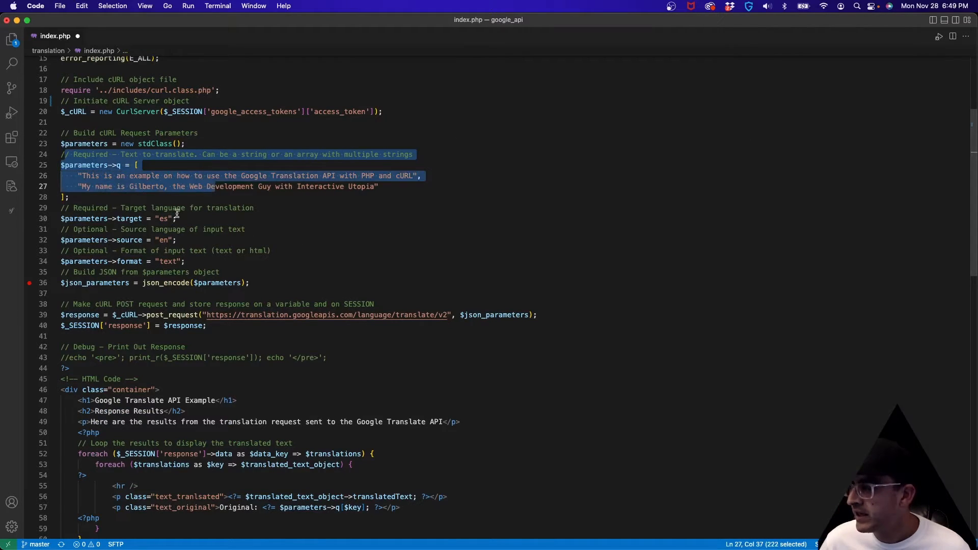
{"action": "left_click", "coordinate": [179, 240]}
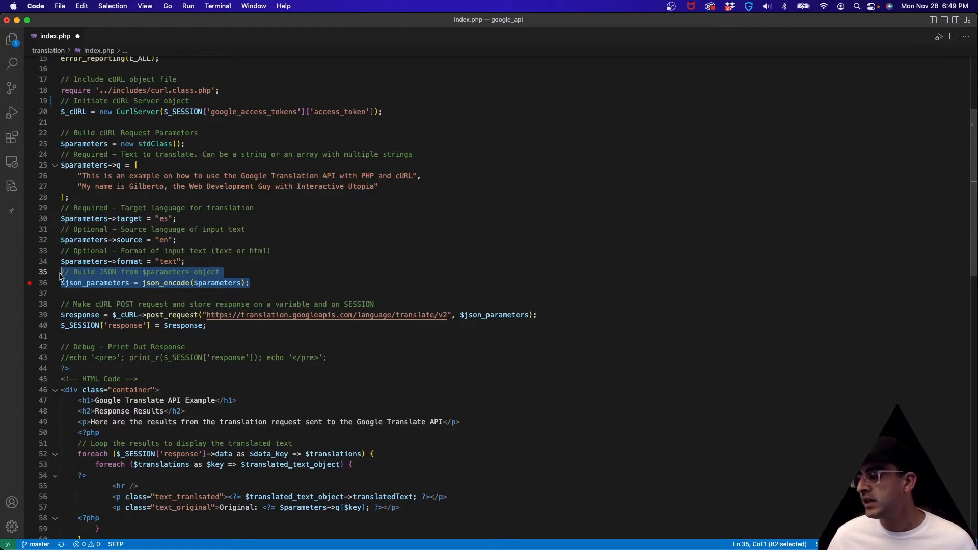
{"action": "left_click", "coordinate": [100, 282]}
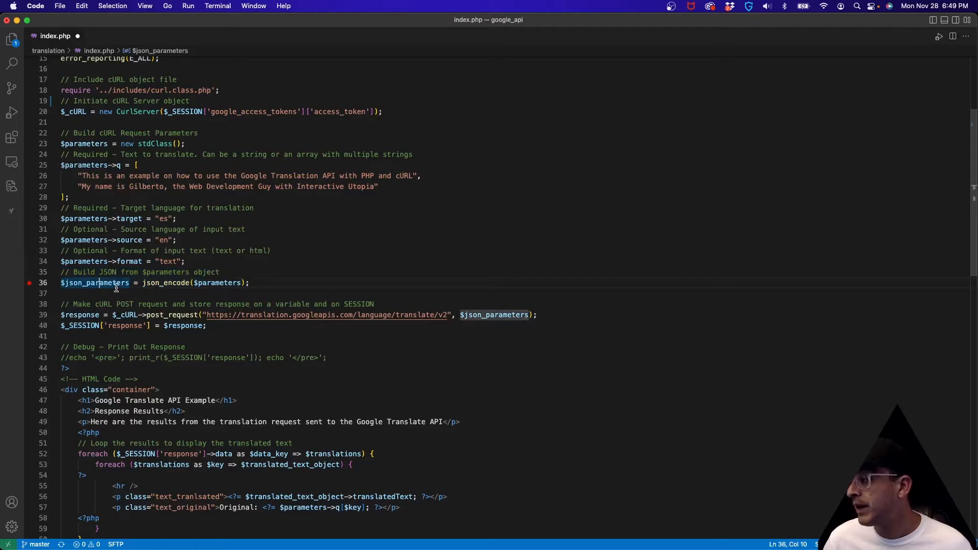
{"action": "double_click", "coordinate": [95, 283]}
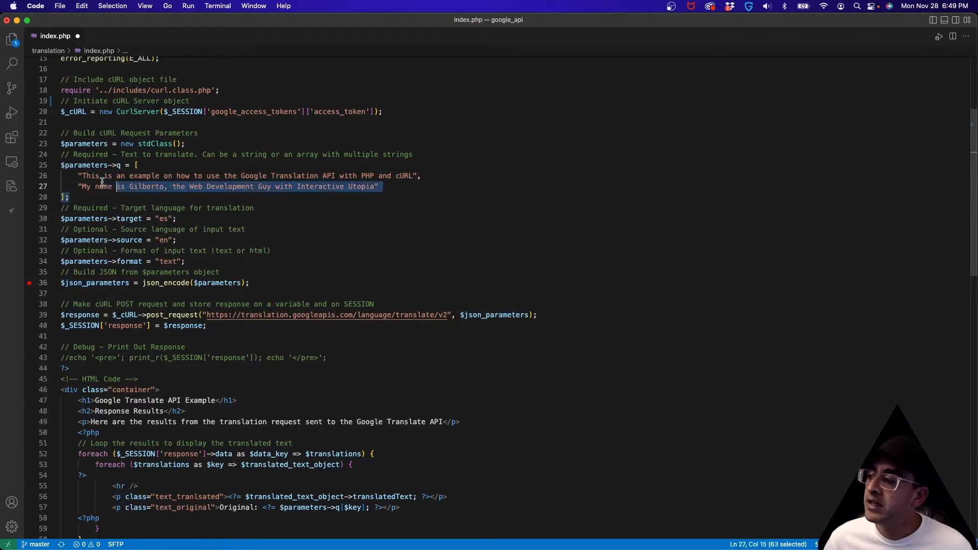
{"action": "left_click", "coordinate": [162, 251]}
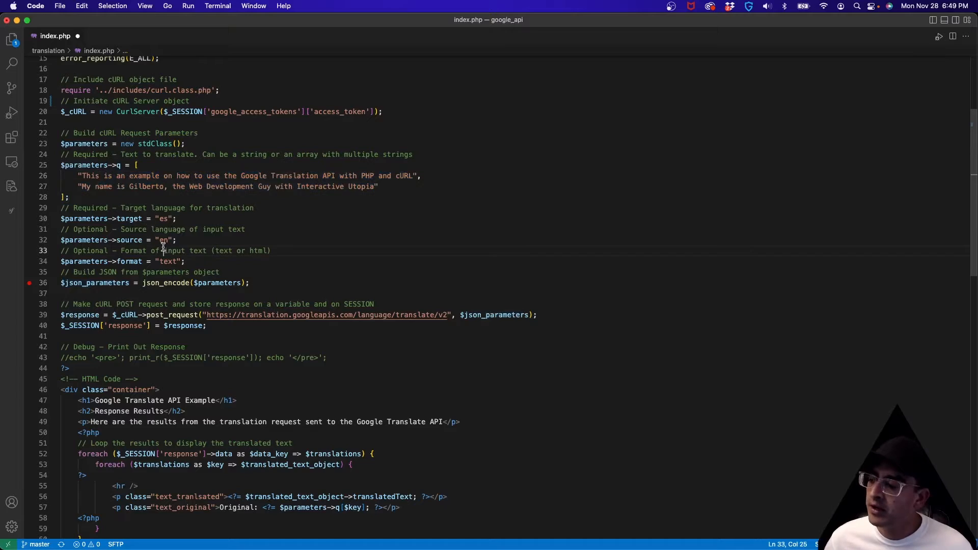
{"action": "mouse_move", "coordinate": [95, 282]}
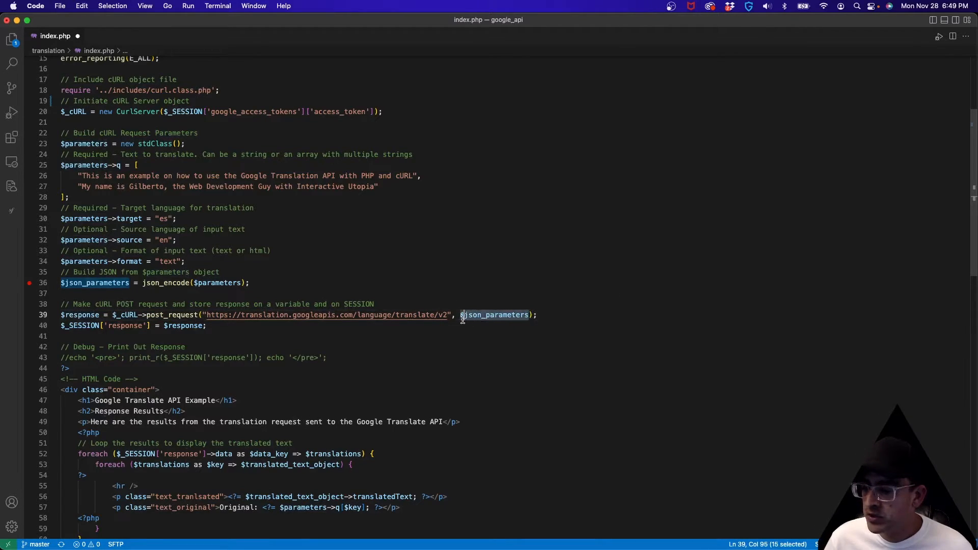
{"action": "scroll", "scroll_direction": "down", "scroll_amount": 3}
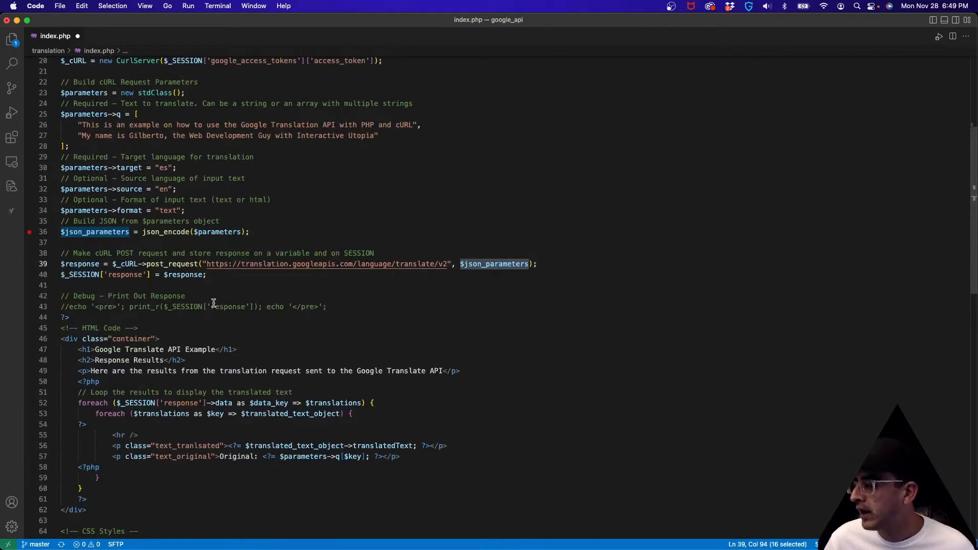
{"action": "scroll", "scroll_direction": "down", "scroll_amount": 3}
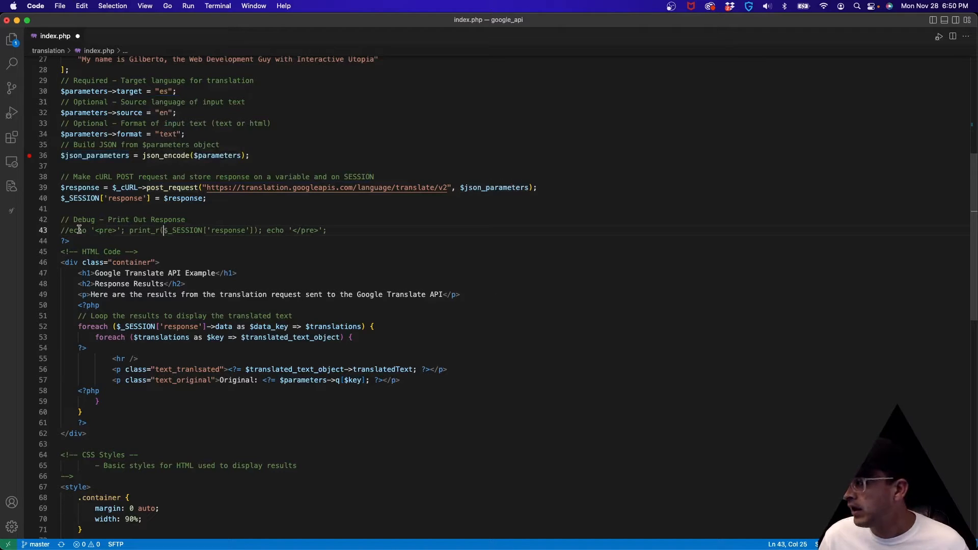
{"action": "scroll", "scroll_direction": "down", "scroll_amount": 3}
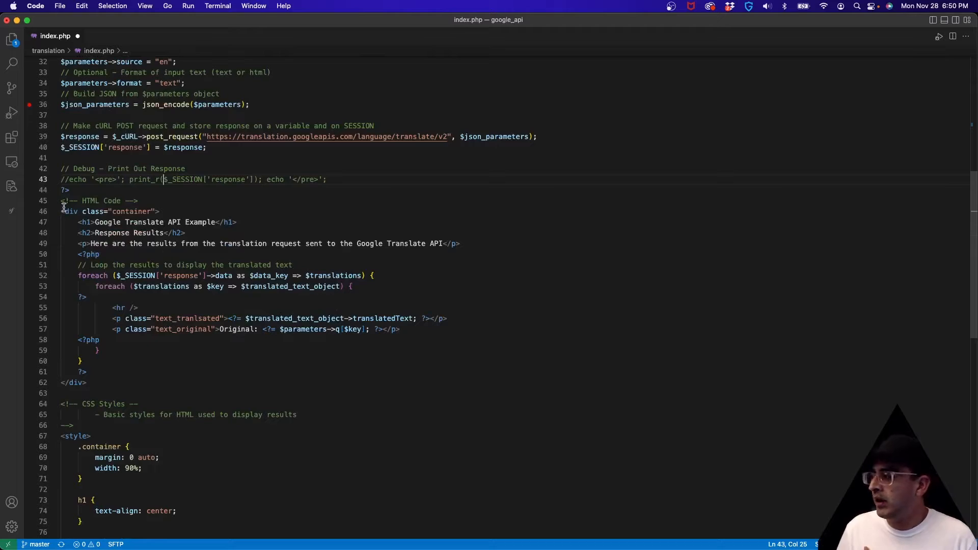
{"action": "scroll", "scroll_direction": "down", "scroll_amount": 3}
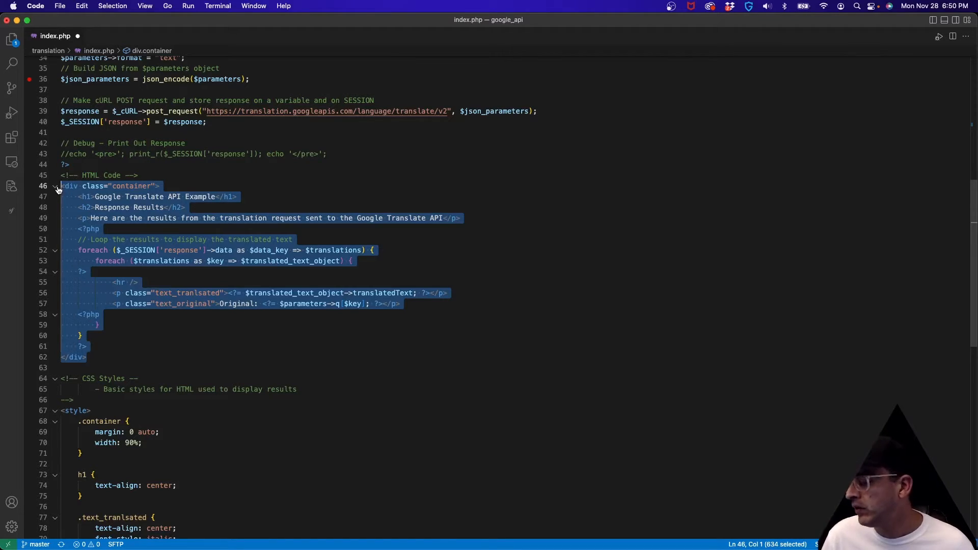
{"action": "left_click", "coordinate": [281, 356]}
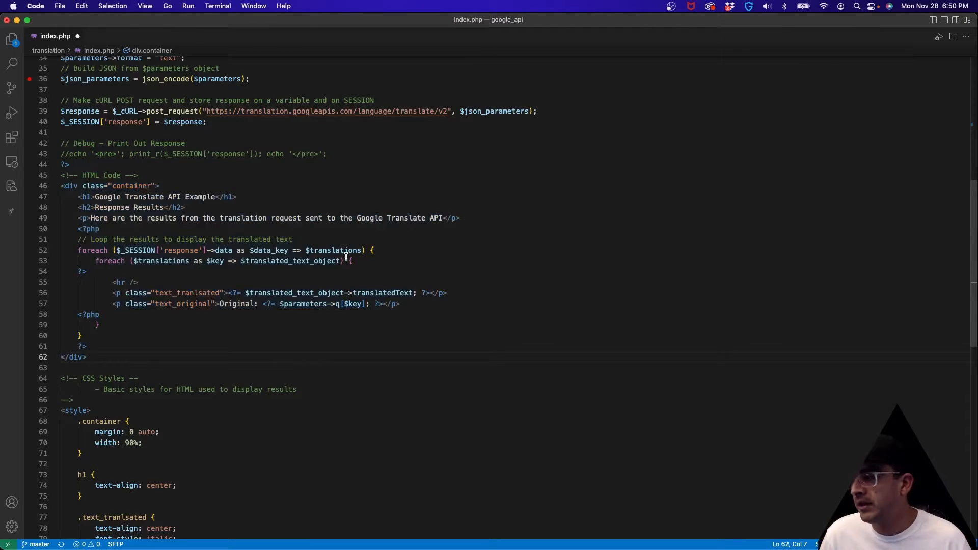
{"action": "mouse_move", "coordinate": [282, 279]}
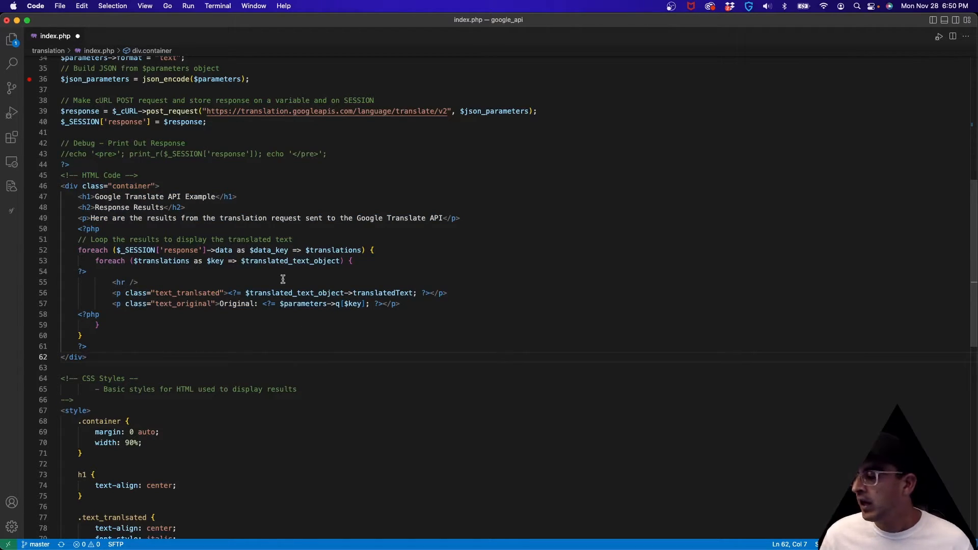
{"action": "mouse_move", "coordinate": [118, 292]}
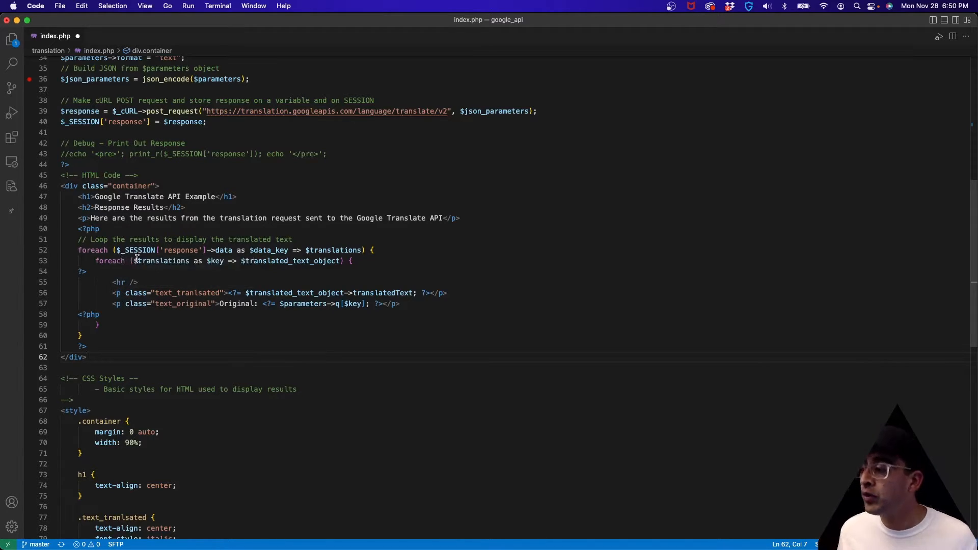
{"action": "left_click", "coordinate": [271, 304]}
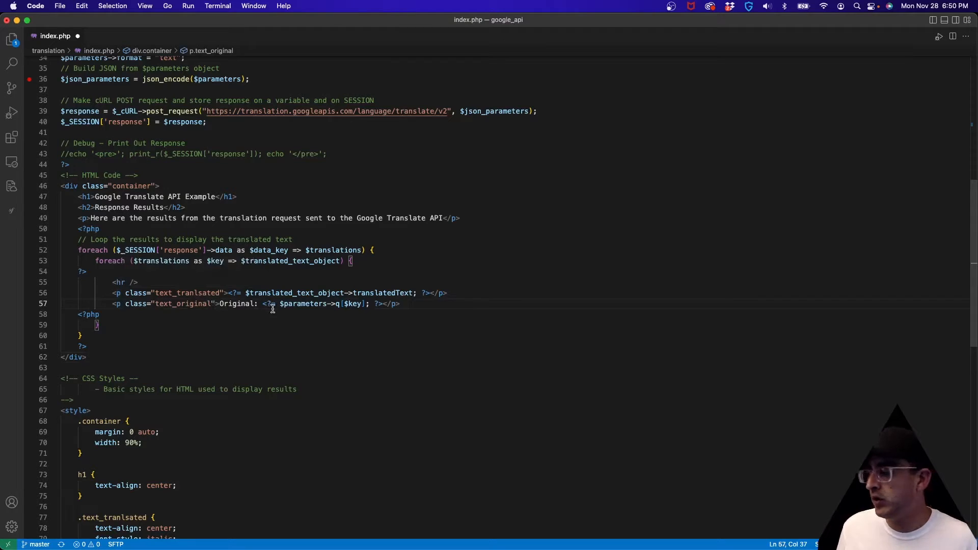
{"action": "scroll", "scroll_direction": "down", "scroll_amount": 3}
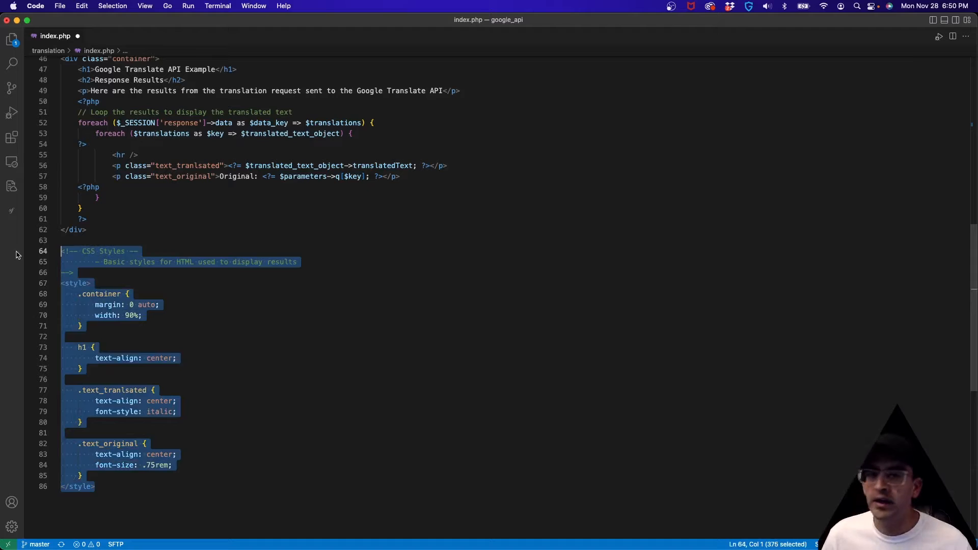
{"action": "scroll", "scroll_direction": "up", "scroll_amount": 3}
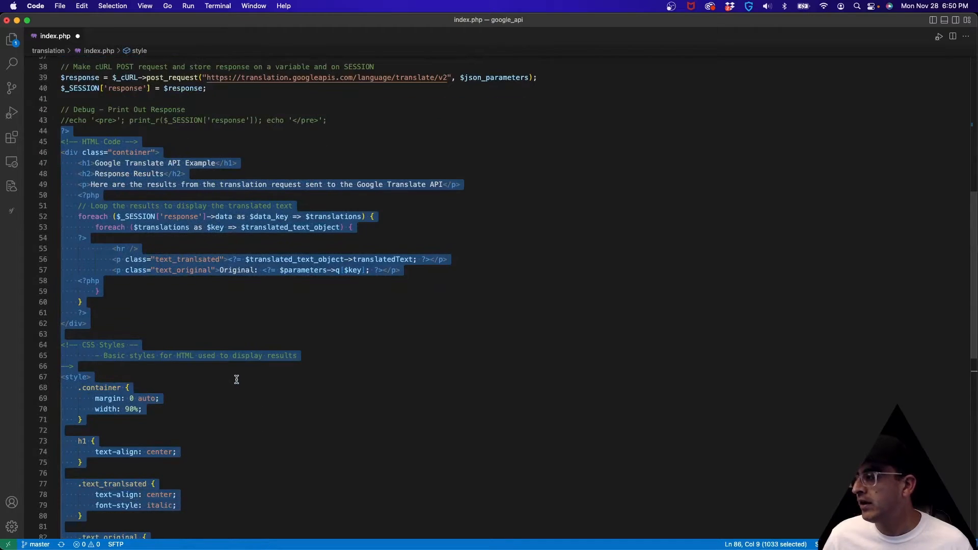
{"action": "scroll", "scroll_direction": "down", "scroll_amount": 3}
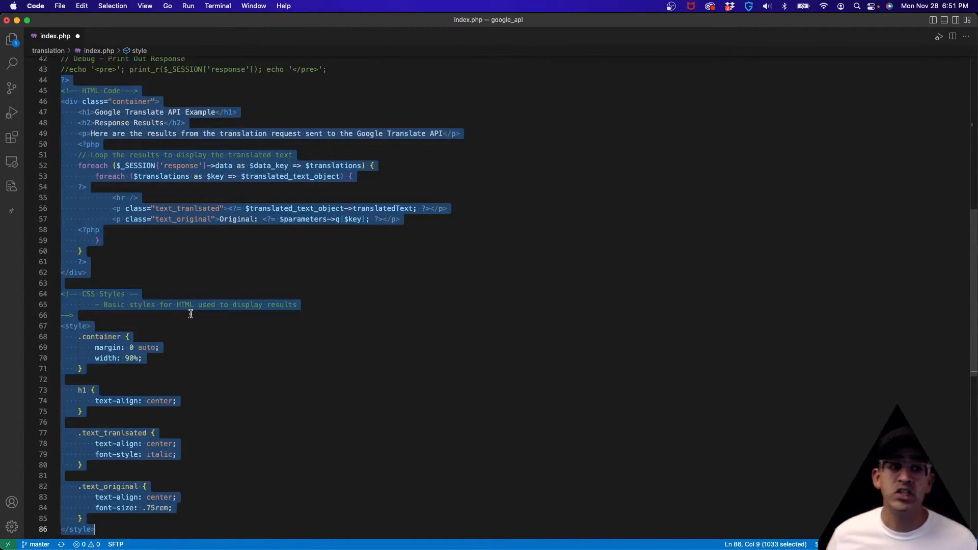
{"action": "scroll", "scroll_direction": "up", "scroll_amount": 3}
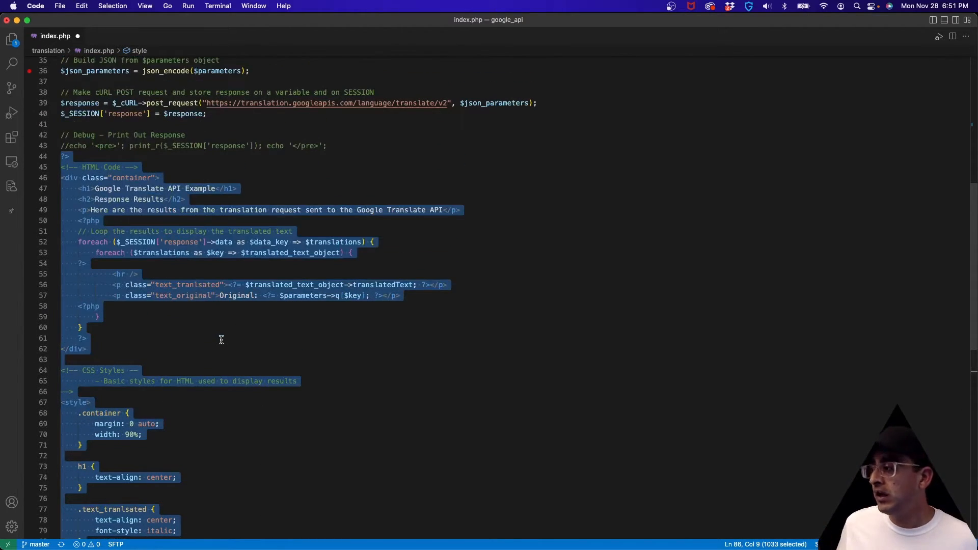
{"action": "scroll", "scroll_direction": "up", "scroll_amount": 3}
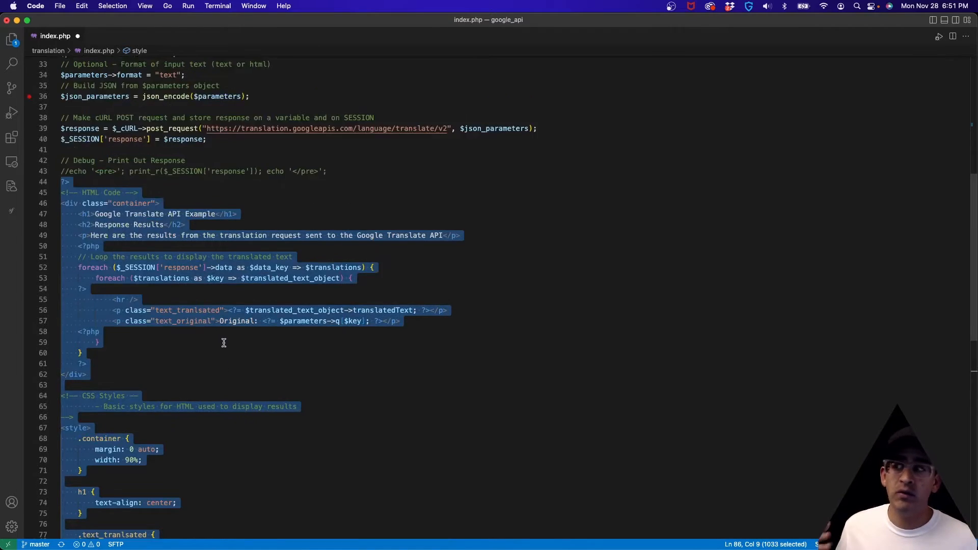
Keep the print_r($_SESSION['response']) debug output active at the end of index.php
{"action": "left_click", "coordinate": [65, 196]}
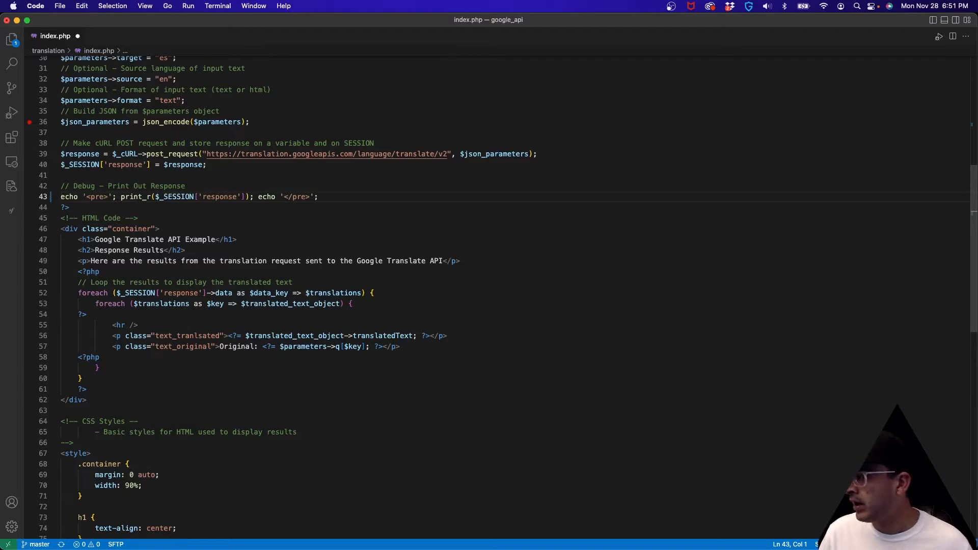
{"action": "left_click", "coordinate": [61, 218]}
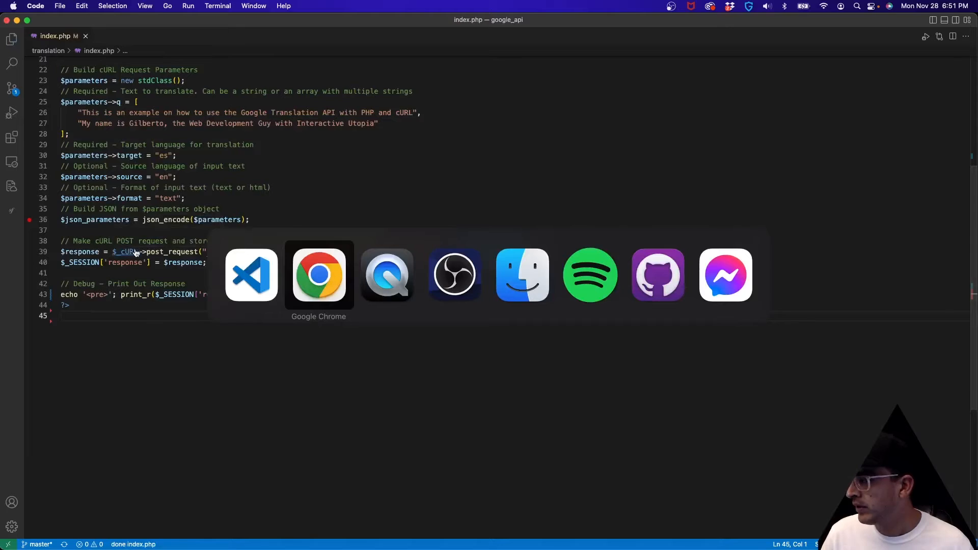
Reload the interactiveutopia tab and highlight the [data] key in the dumped stdClass response
{"action": "left_click", "coordinate": [318, 274]}
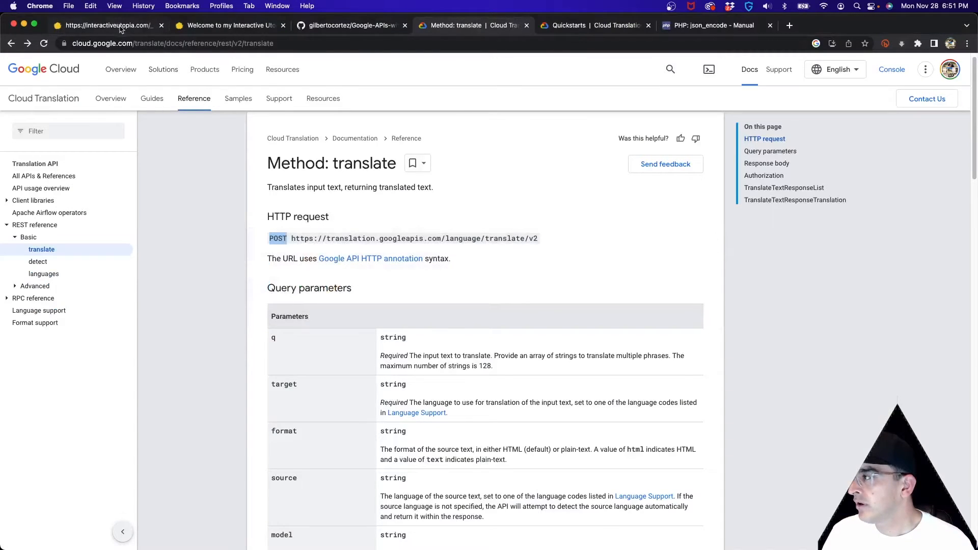
{"action": "left_click", "coordinate": [105, 25]}
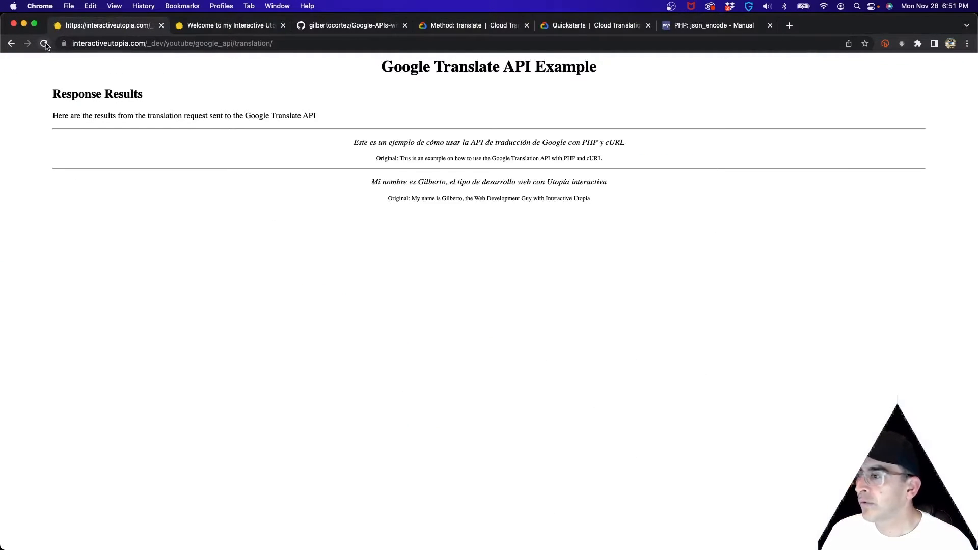
{"action": "left_click", "coordinate": [44, 43]}
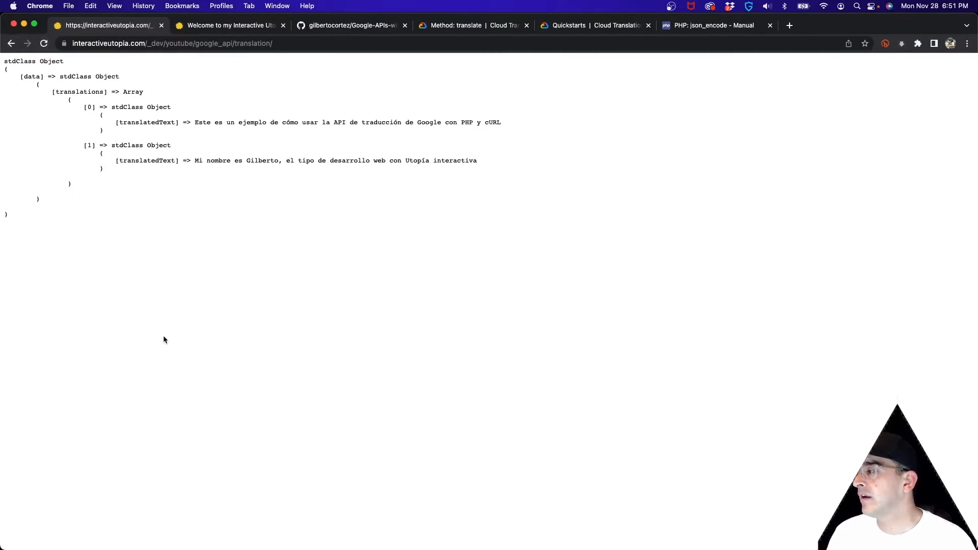
{"action": "mouse_move", "coordinate": [149, 251]}
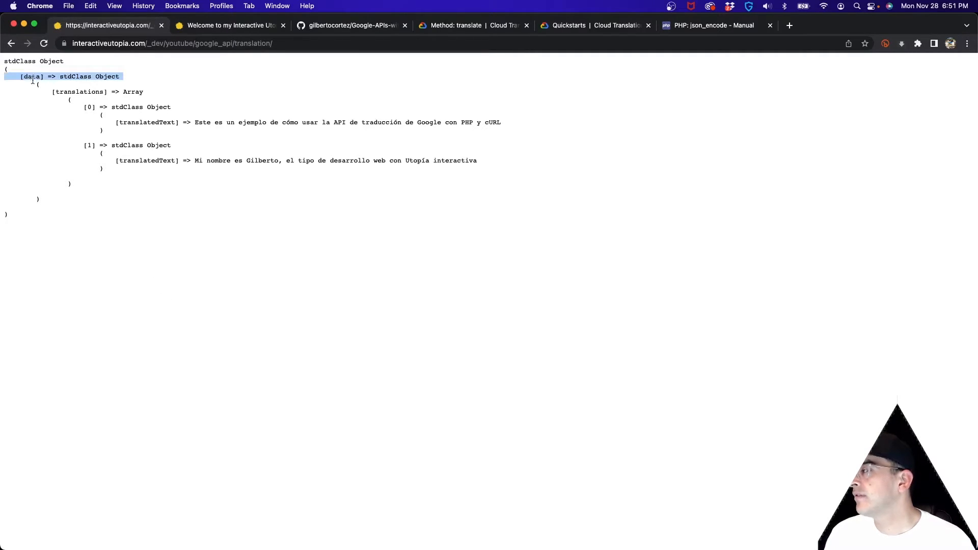
{"action": "double_click", "coordinate": [80, 92]}
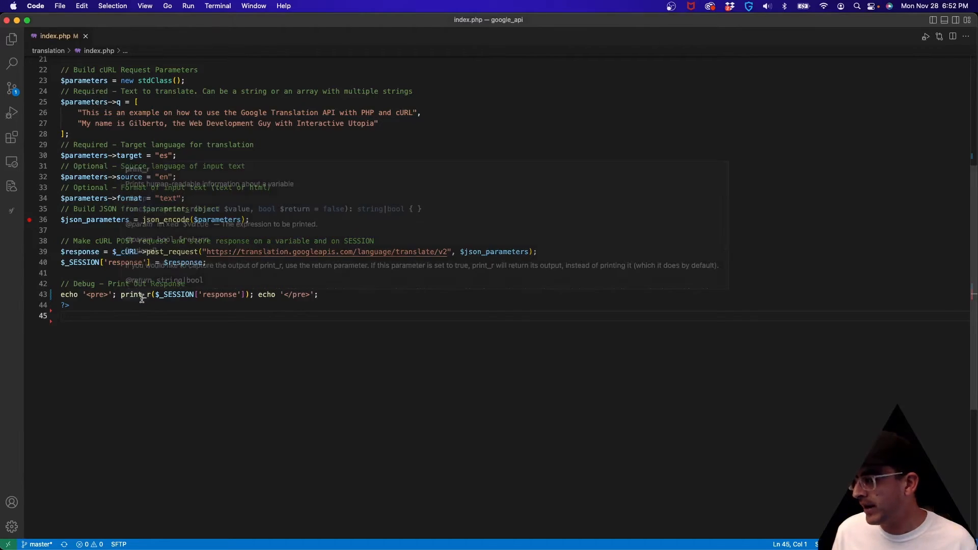
{"action": "mouse_move", "coordinate": [144, 323]}
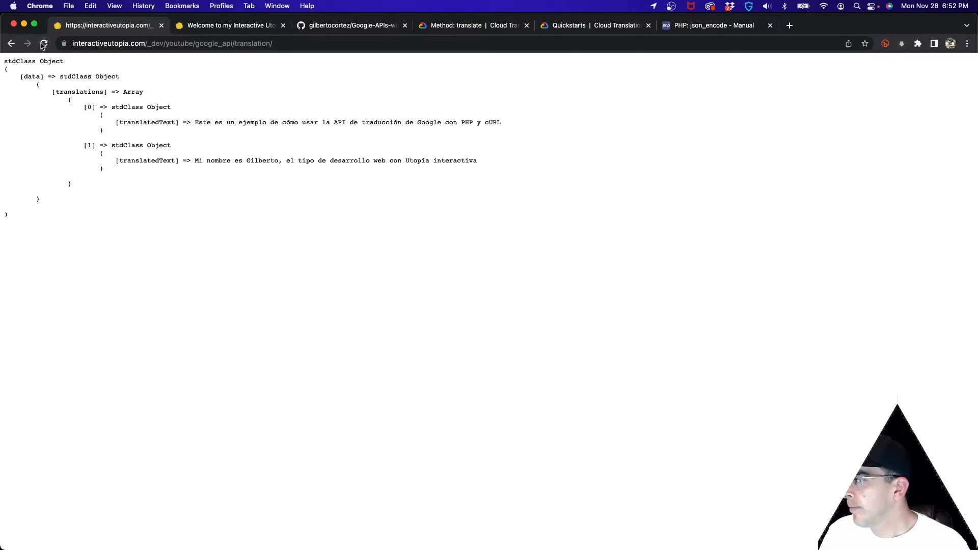
Reload the translation tab and inspect the first Spanish translated sentence above its English original
{"action": "left_click", "coordinate": [43, 43]}
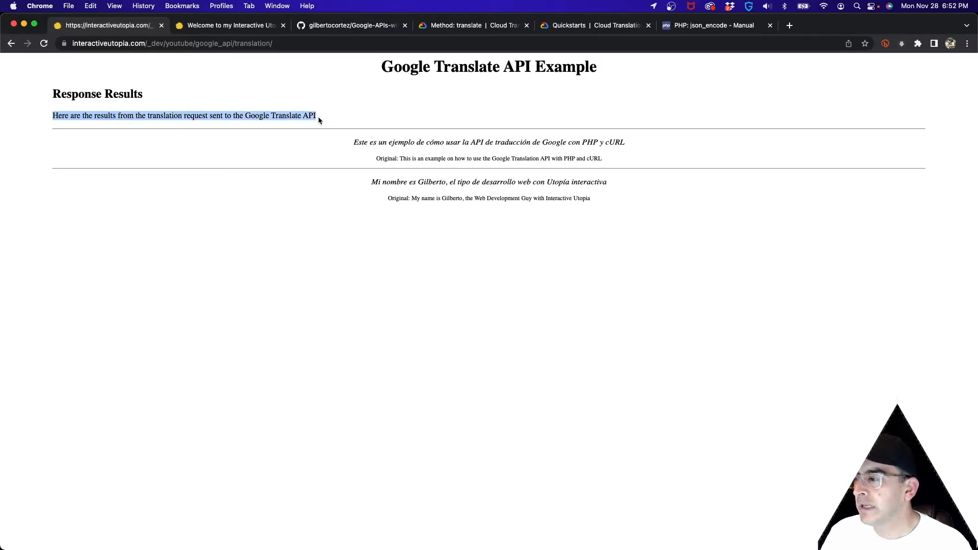
{"action": "left_click", "coordinate": [379, 135]}
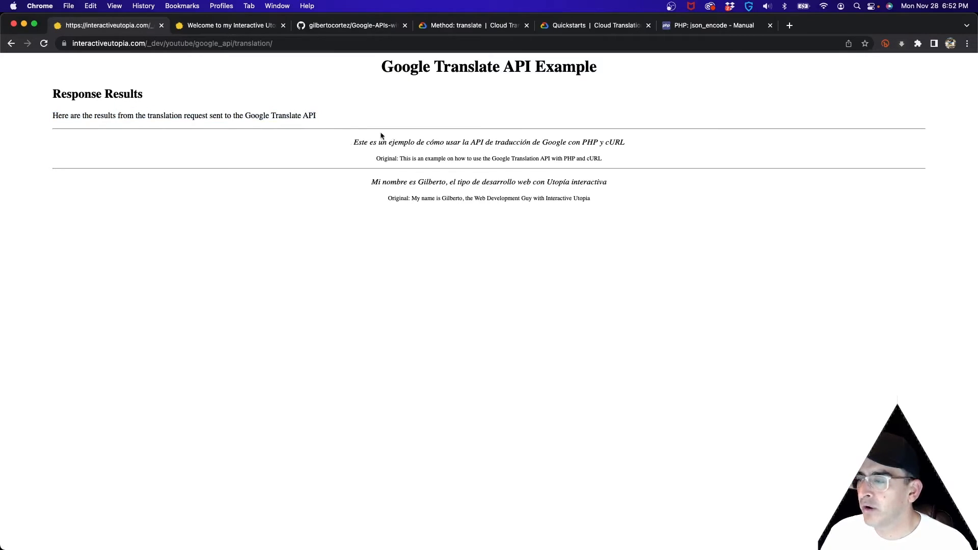
{"action": "triple_click", "coordinate": [488, 141]}
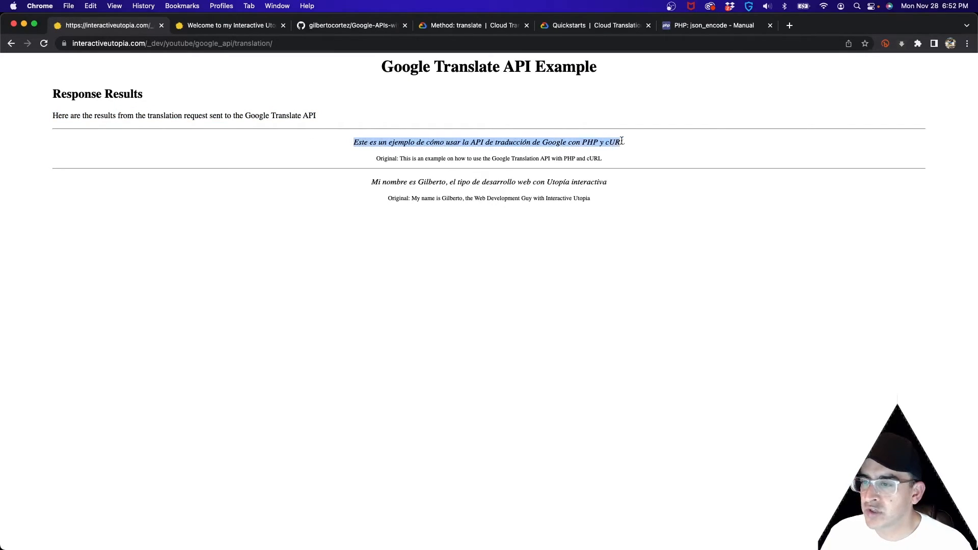
{"action": "left_click", "coordinate": [487, 158]}
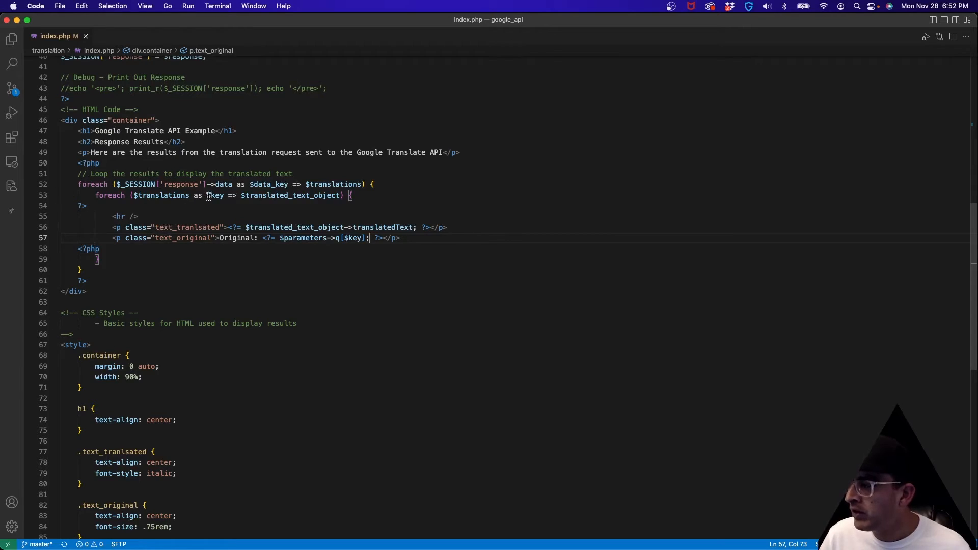
{"action": "double_click", "coordinate": [214, 195]}
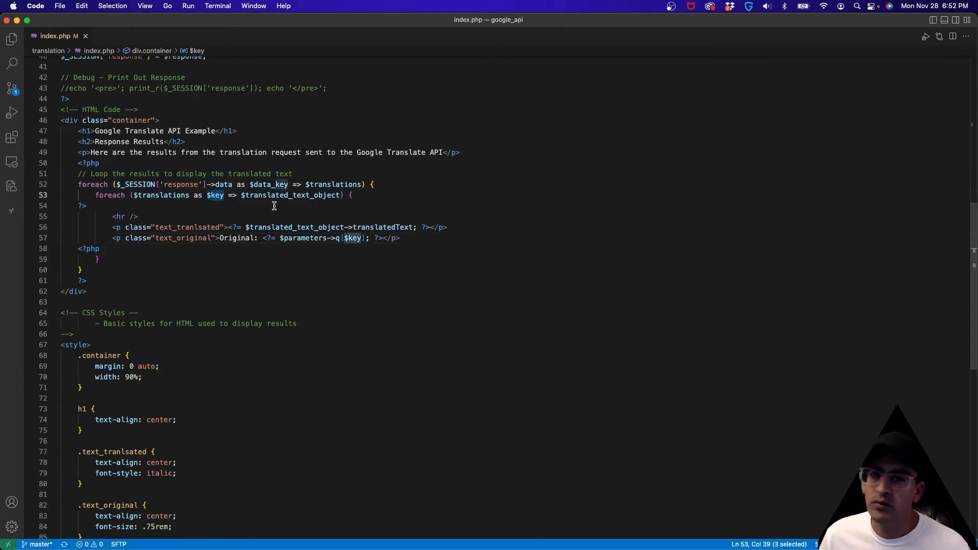
{"action": "double_click", "coordinate": [290, 194]}
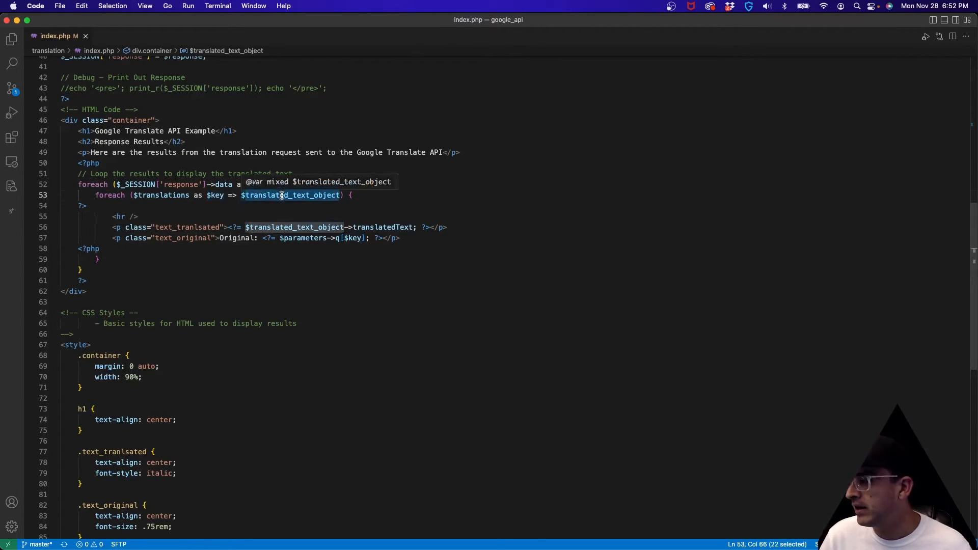
{"action": "left_click", "coordinate": [449, 227]}
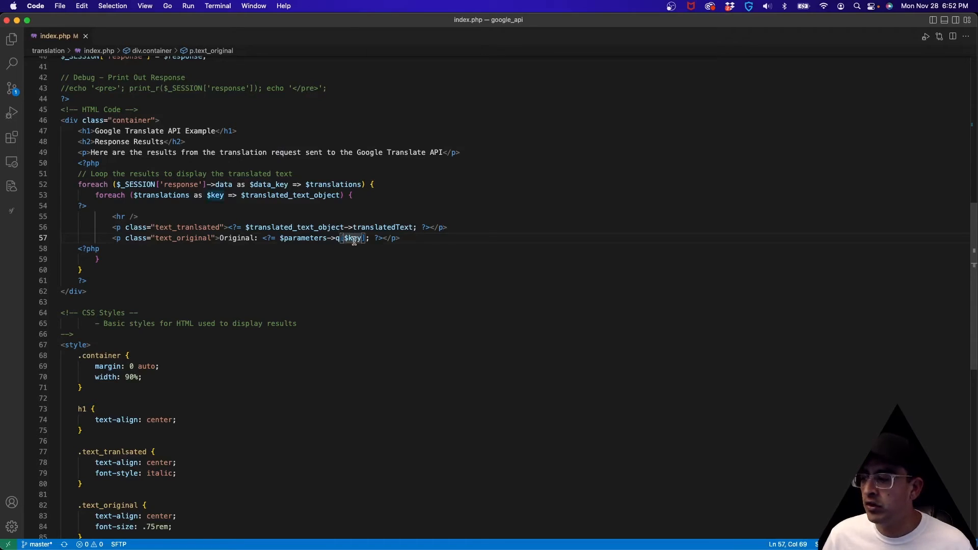
{"action": "mouse_move", "coordinate": [296, 227]}
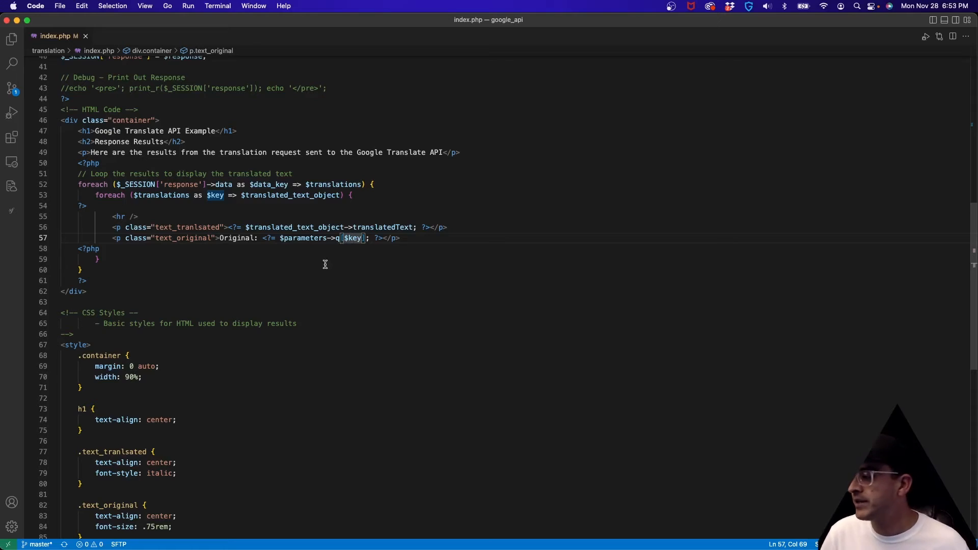
{"action": "scroll", "scroll_direction": "up", "scroll_amount": 3}
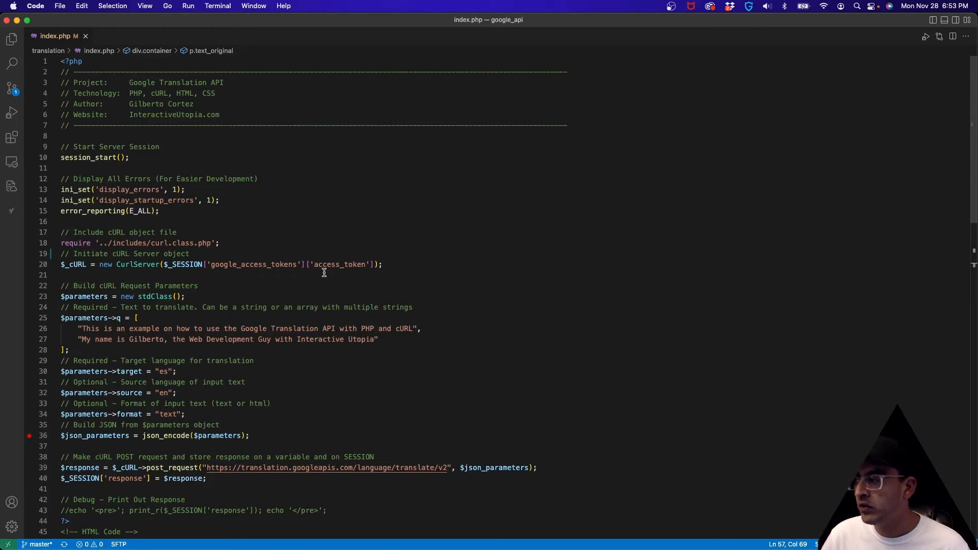
{"action": "mouse_move", "coordinate": [302, 319]}
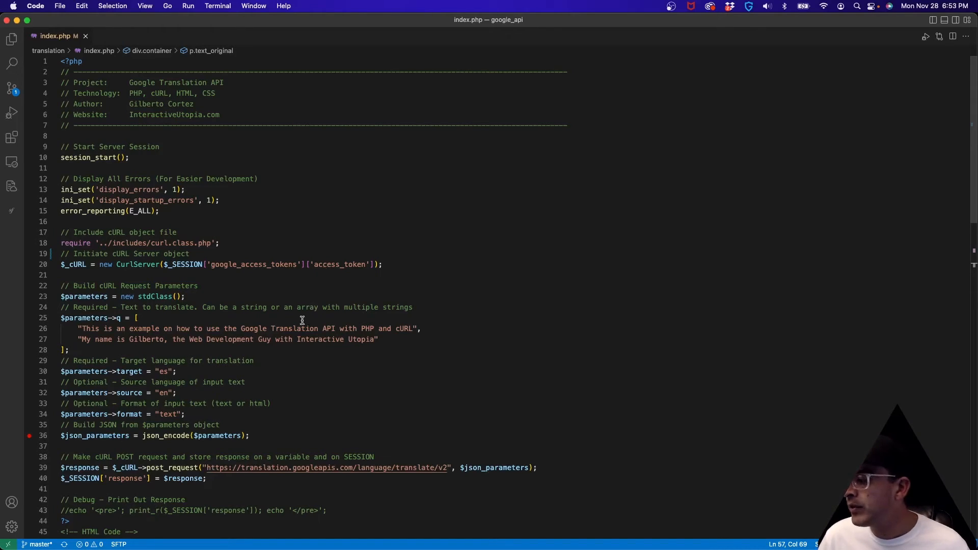
{"action": "scroll", "scroll_direction": "down", "scroll_amount": 3}
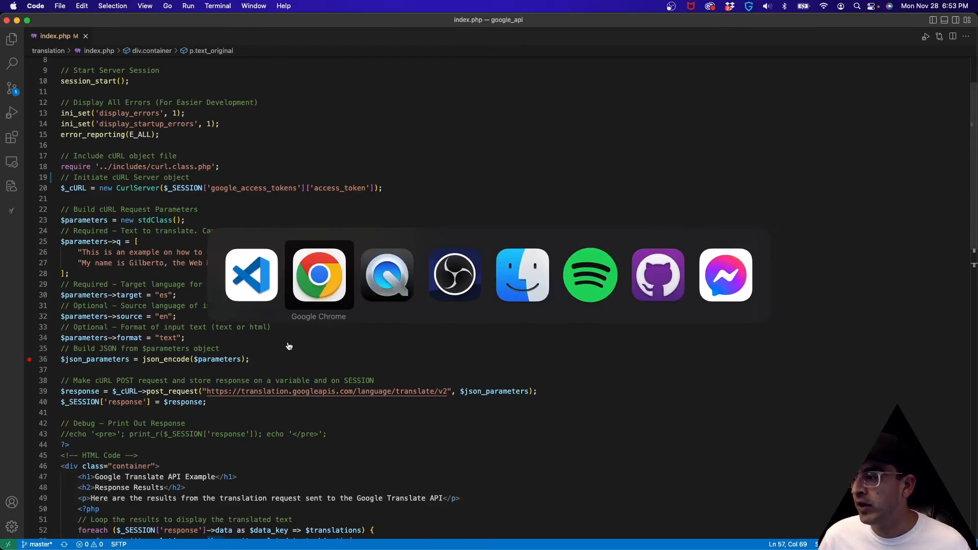
Return to Chrome and view the Google Translate API Example results page
{"action": "left_click", "coordinate": [319, 274]}
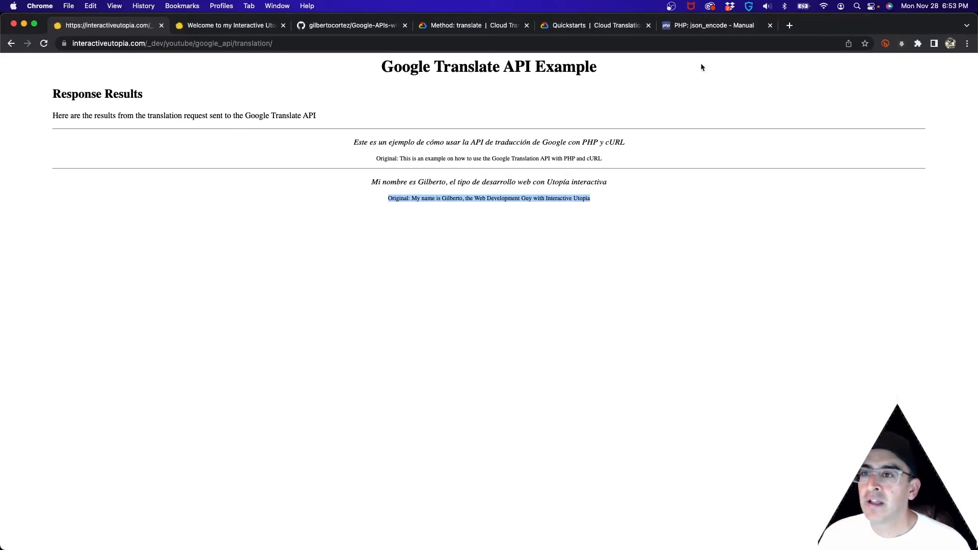
{"action": "left_click", "coordinate": [711, 25]}
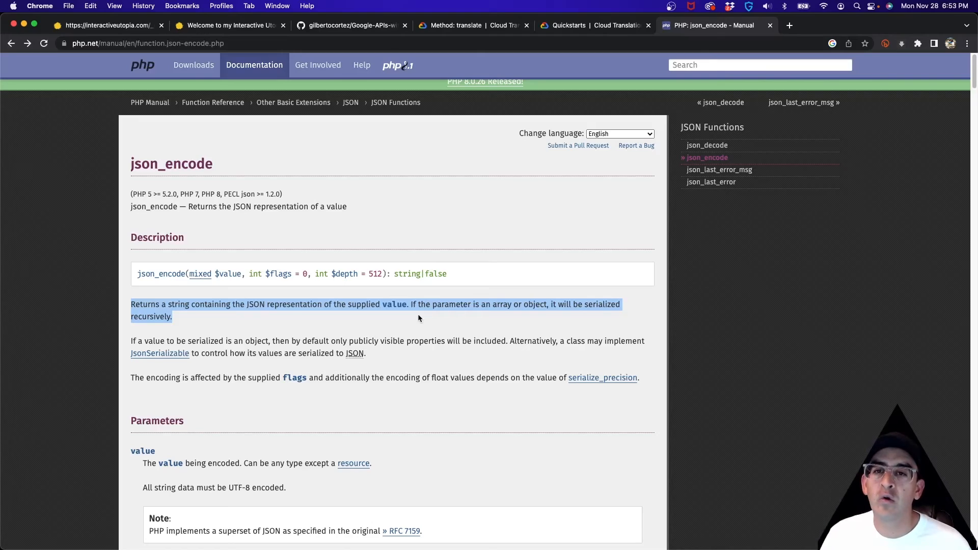
{"action": "mouse_move", "coordinate": [567, 388]}
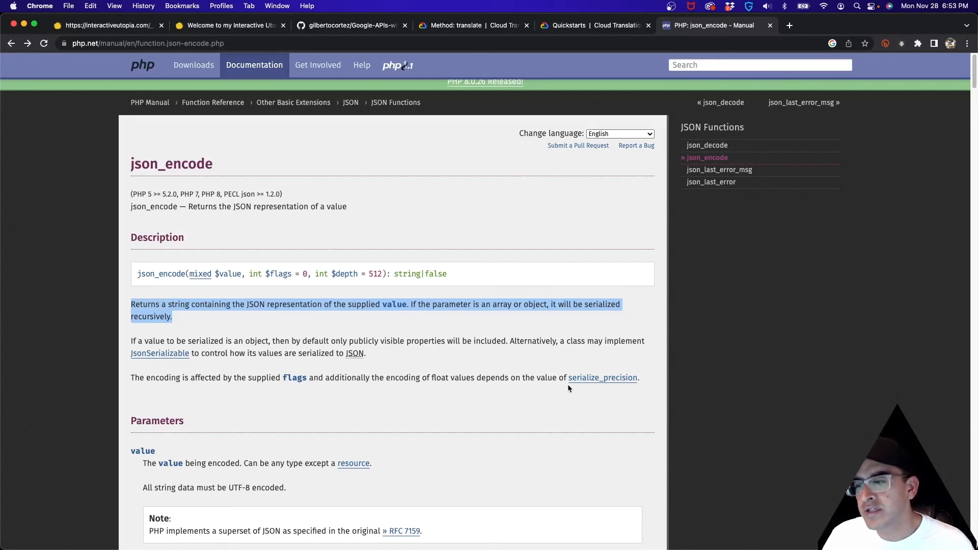
{"action": "mouse_move", "coordinate": [604, 399]}
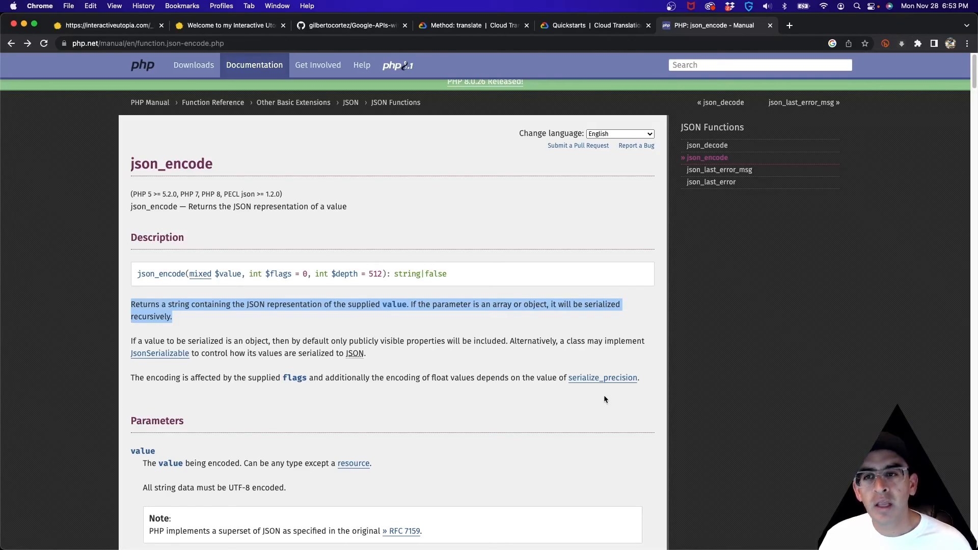
{"action": "mouse_move", "coordinate": [612, 406]}
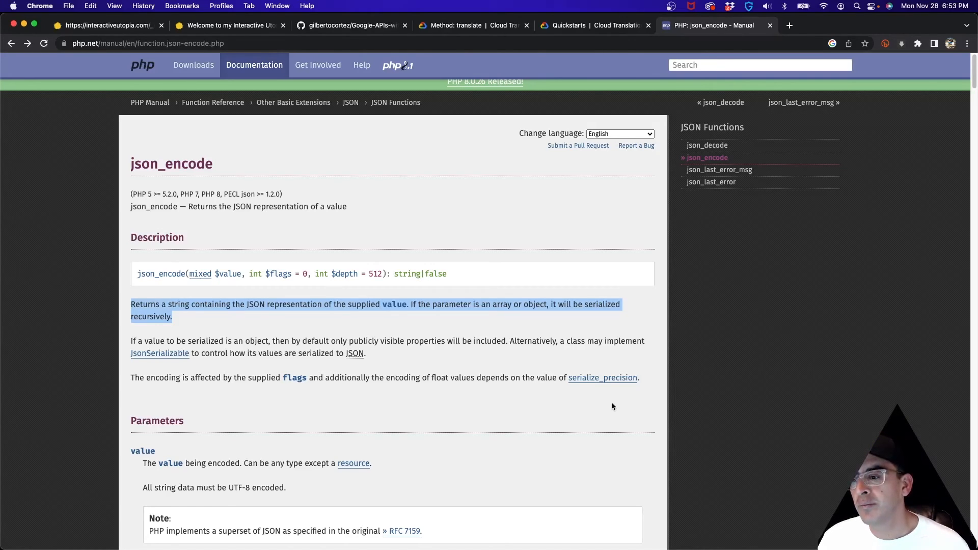
{"action": "mouse_move", "coordinate": [632, 308]}
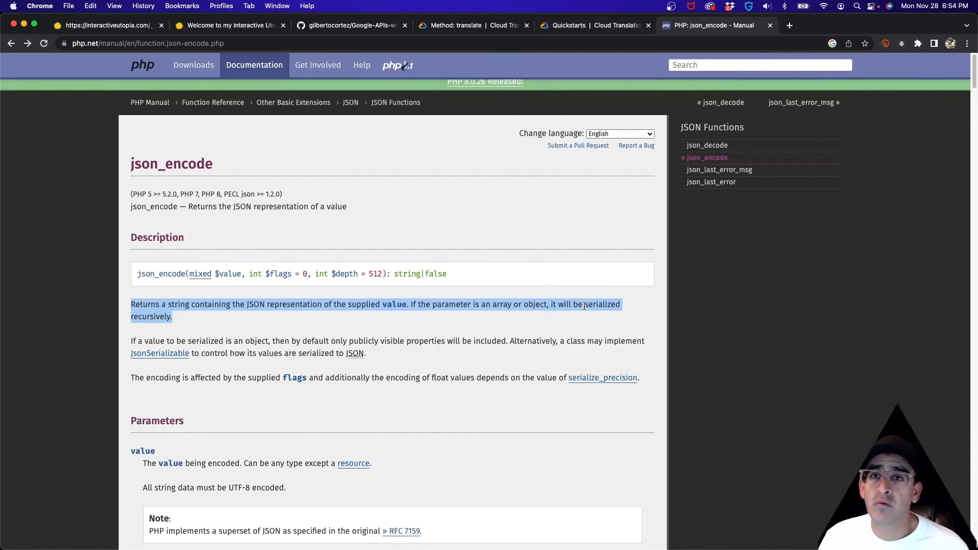
{"action": "mouse_move", "coordinate": [460, 254]}
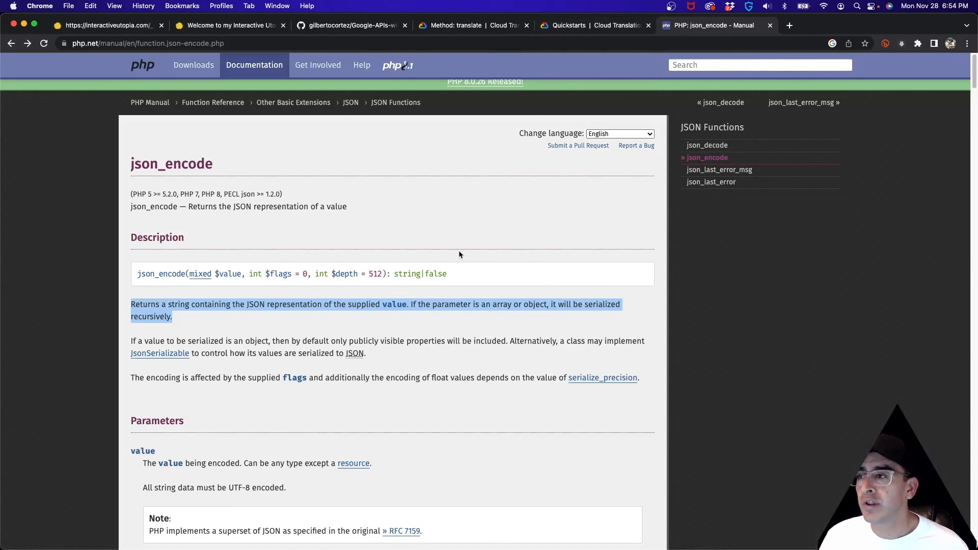
Switch from the json_encode reference to the 'Method: translate | Cloud Translation' page
{"action": "left_click", "coordinate": [471, 25]}
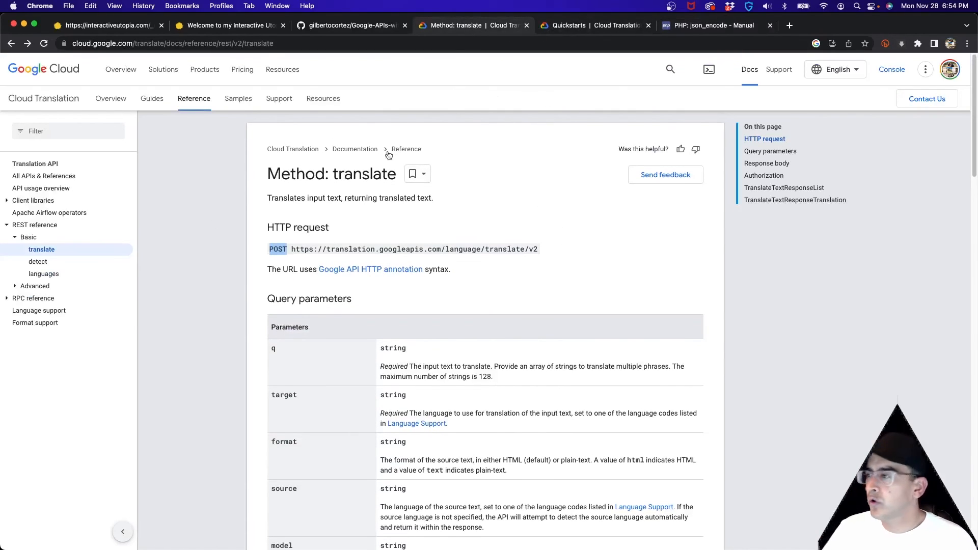
Scroll the translate method reference down to the Response body JSON structure
{"action": "scroll", "scroll_direction": "down", "scroll_amount": 3}
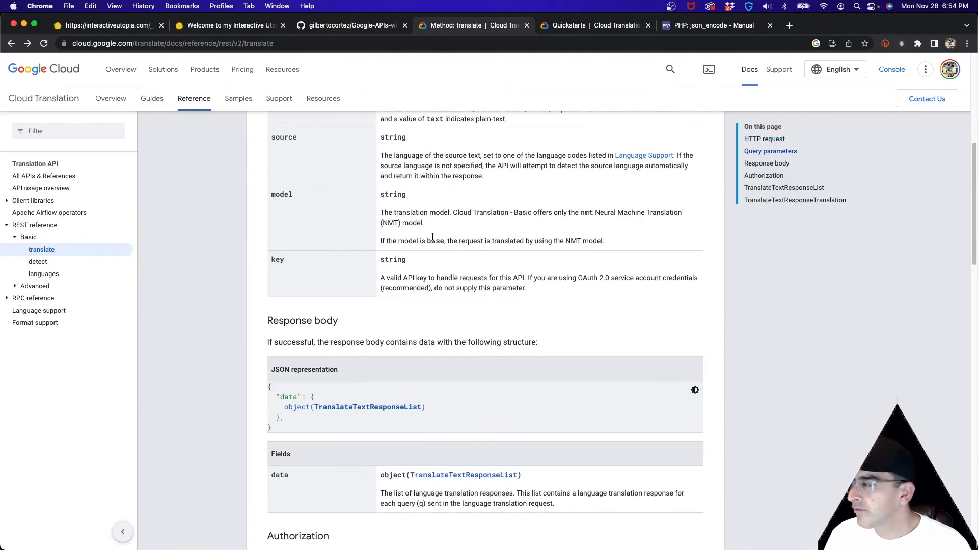
{"action": "mouse_move", "coordinate": [471, 250]}
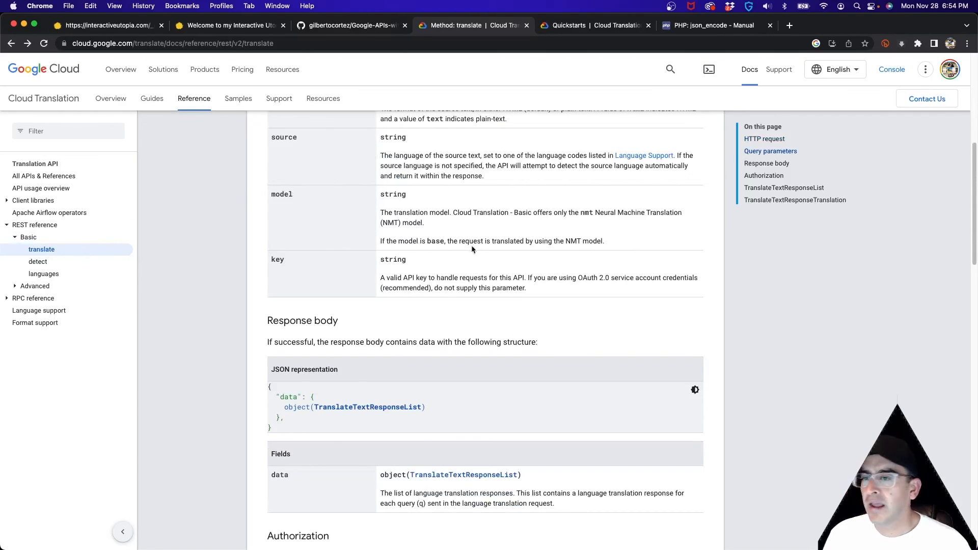
{"action": "mouse_move", "coordinate": [608, 237]}
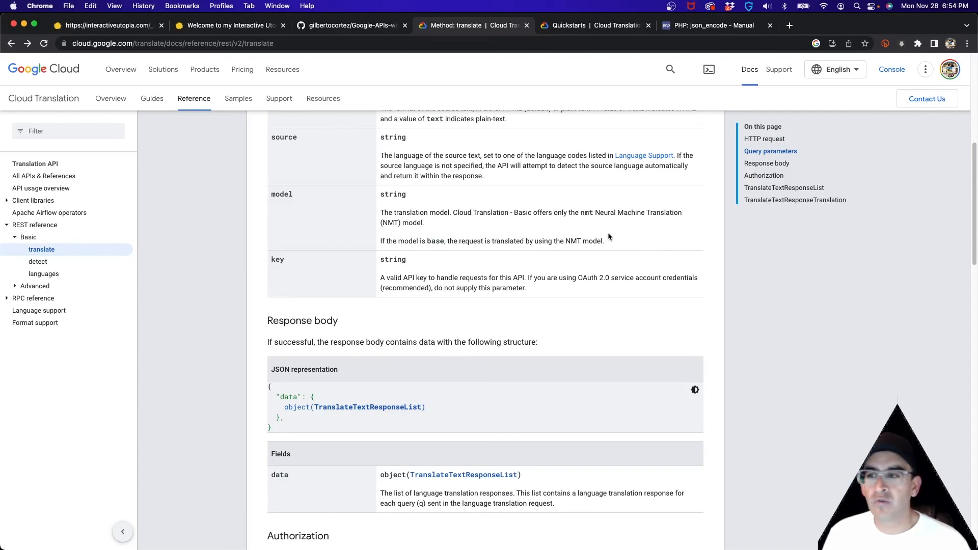